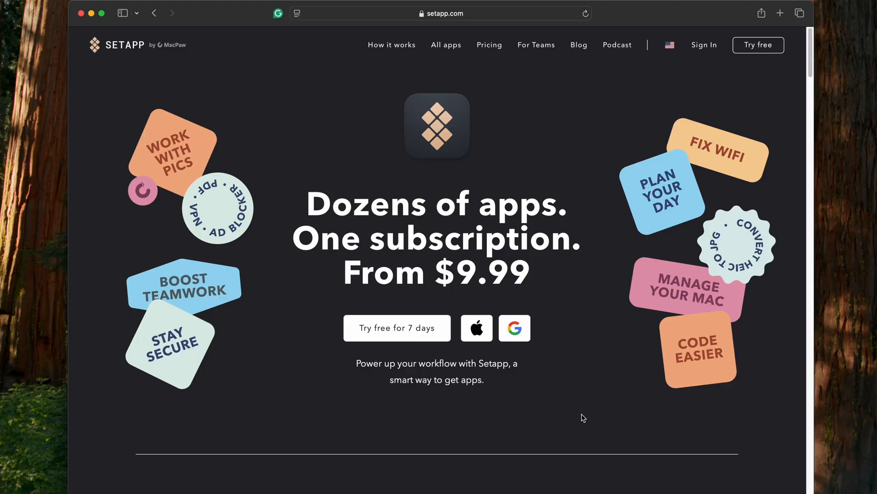
mouse_move(409, 49)
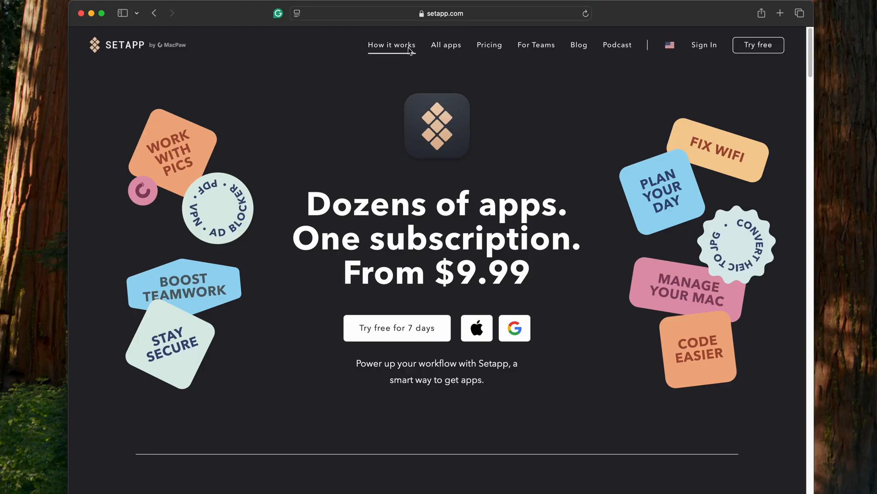
Load the How Setapp works page and read down to the 'Setapp plan for you' section
click(391, 44)
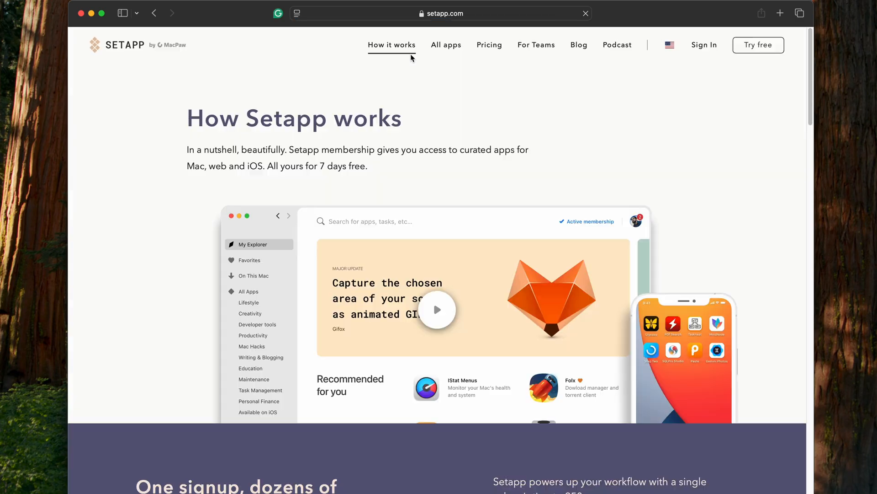
scroll(down, 3)
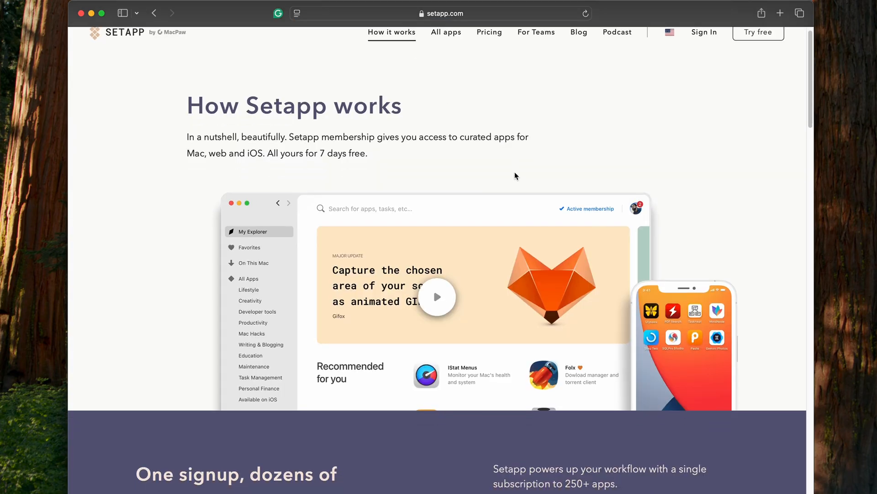
scroll(down, 3)
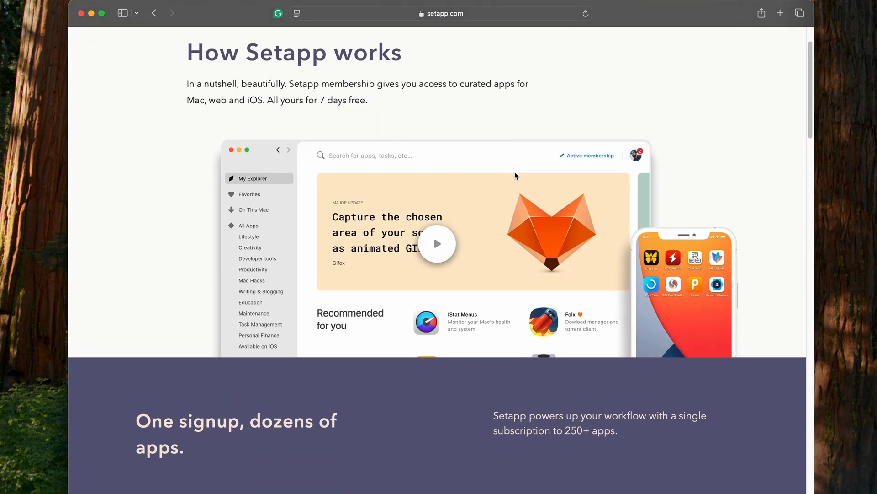
scroll(down, 3)
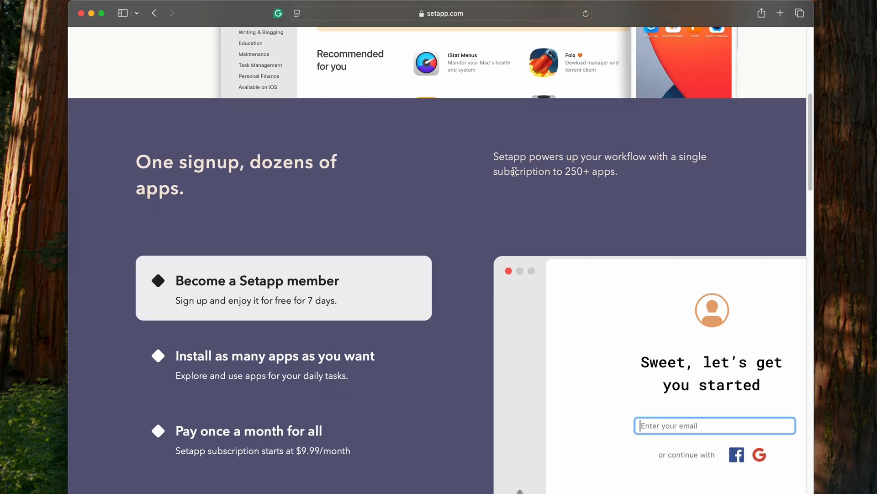
scroll(down, 3)
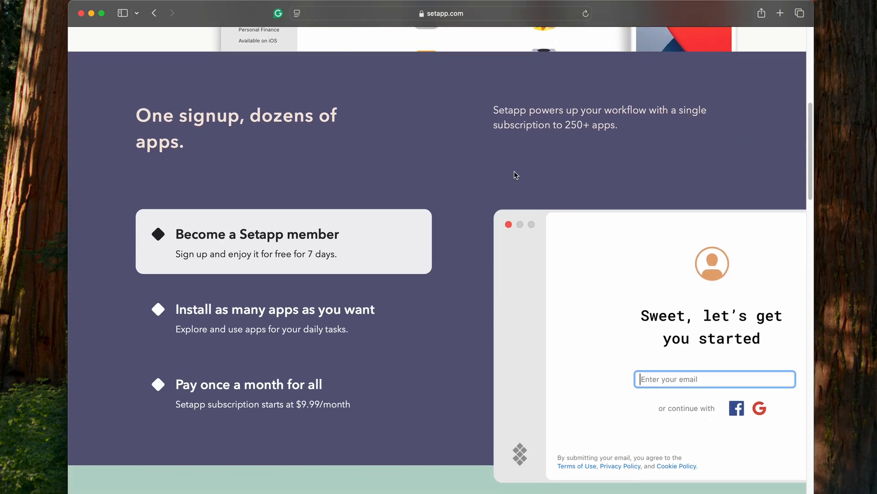
scroll(down, 3)
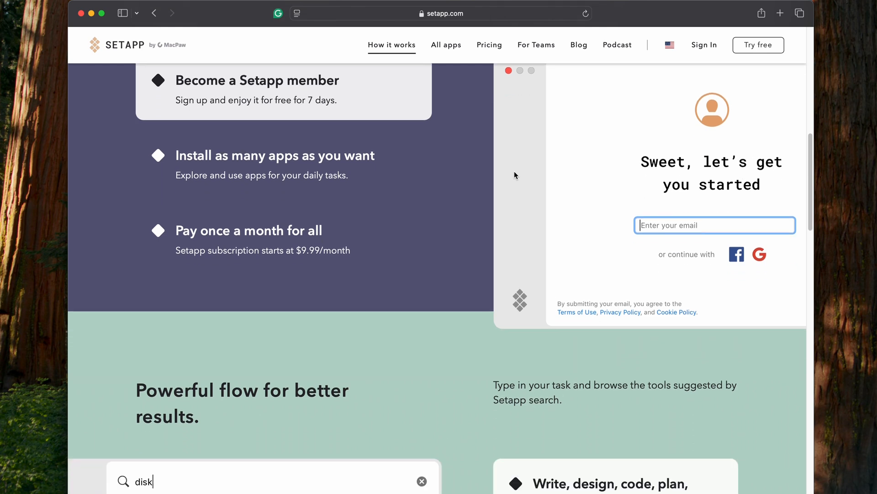
scroll(down, 3)
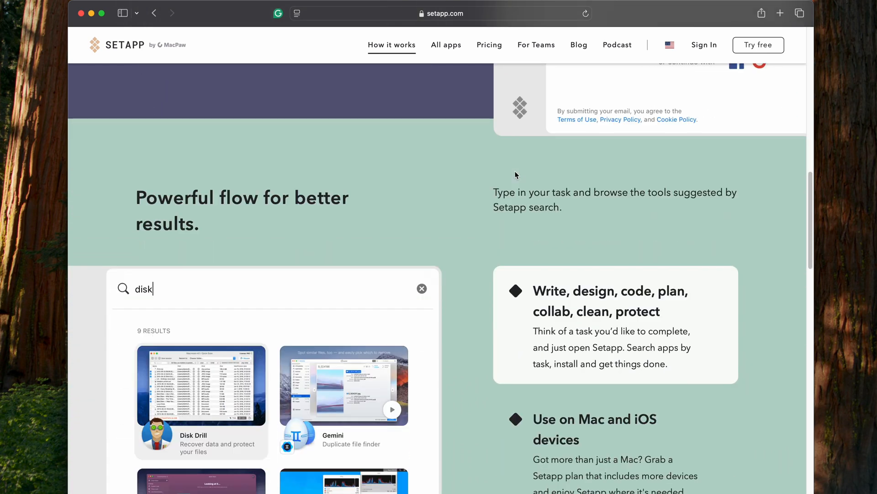
scroll(down, 3)
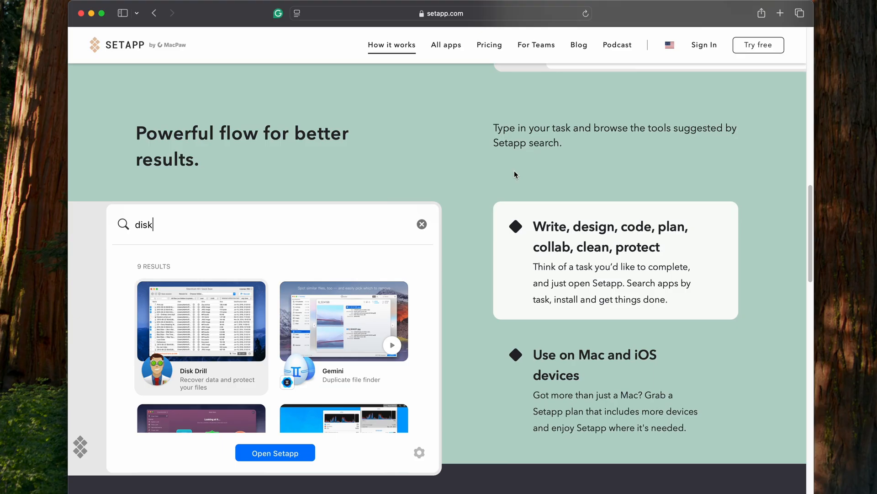
scroll(down, 3)
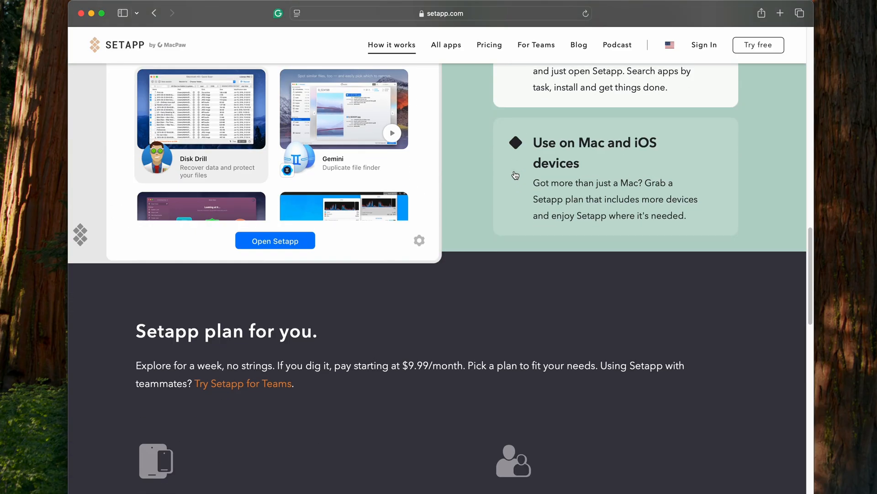
scroll(down, 3)
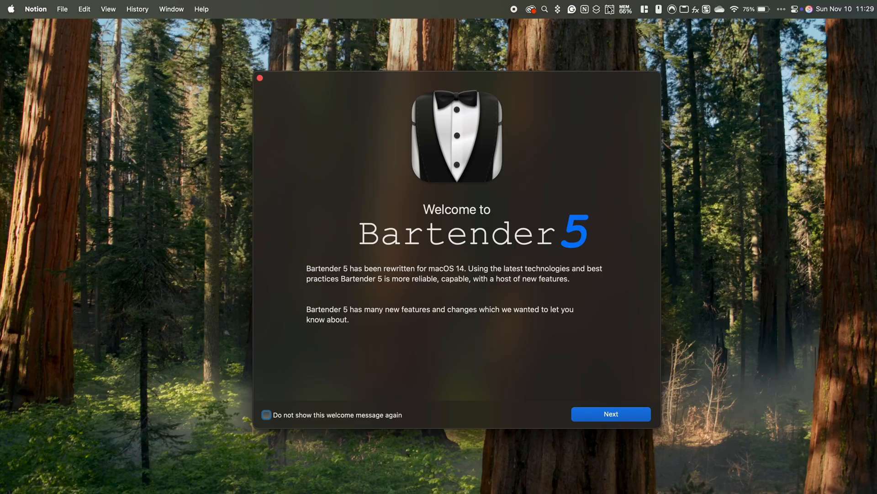
mouse_move(545, 10)
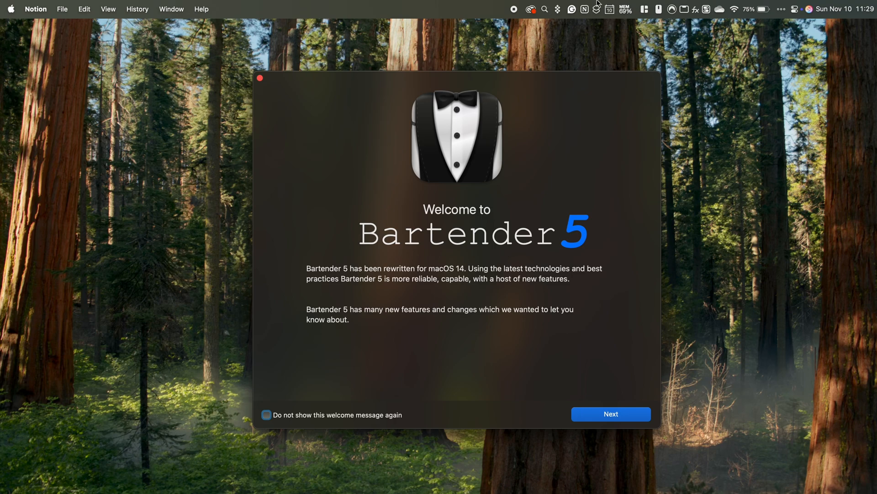
mouse_move(681, 210)
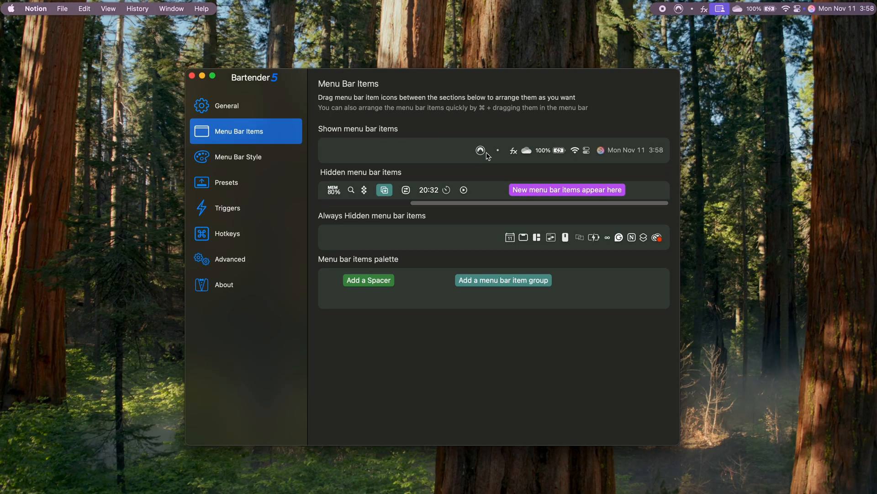
drag(480, 150, 482, 190)
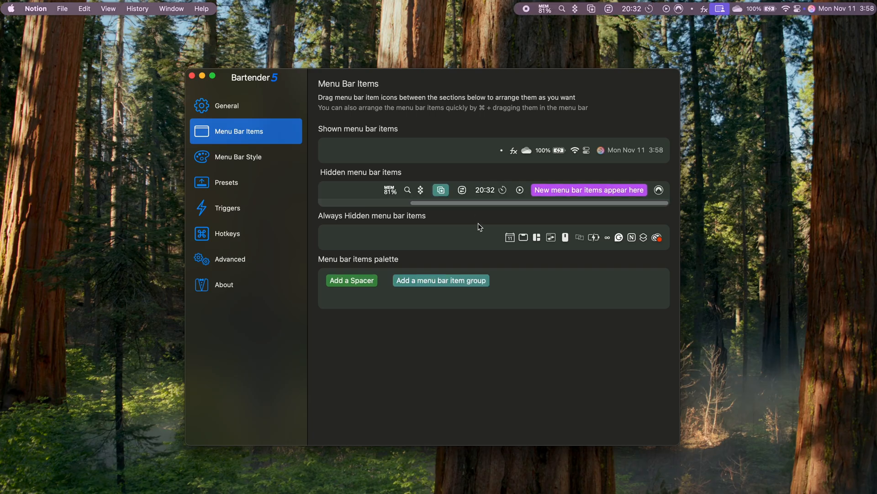
click(440, 190)
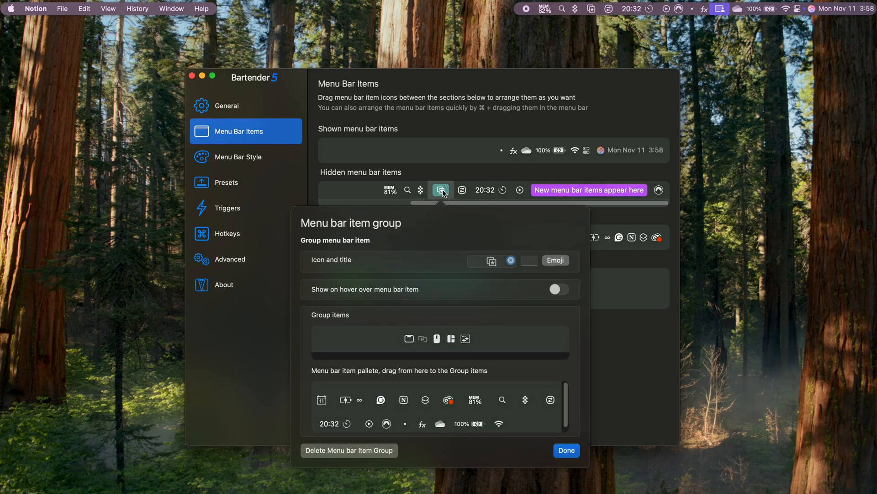
mouse_move(566, 385)
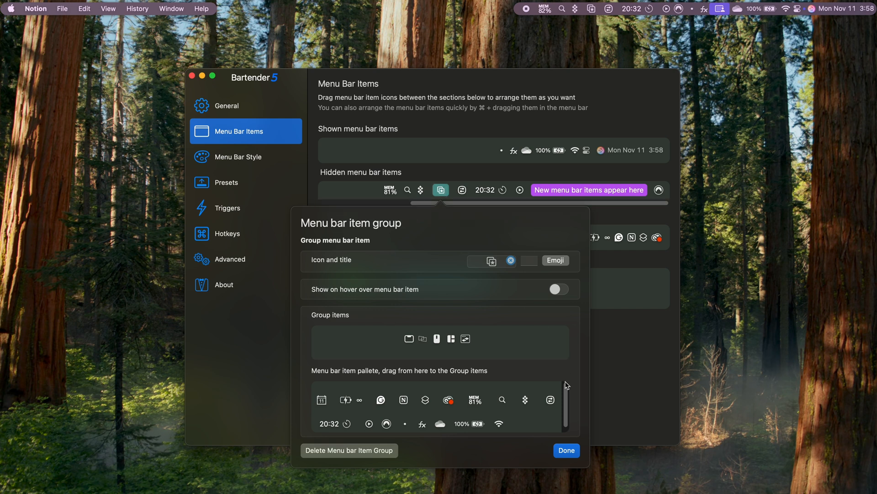
click(567, 450)
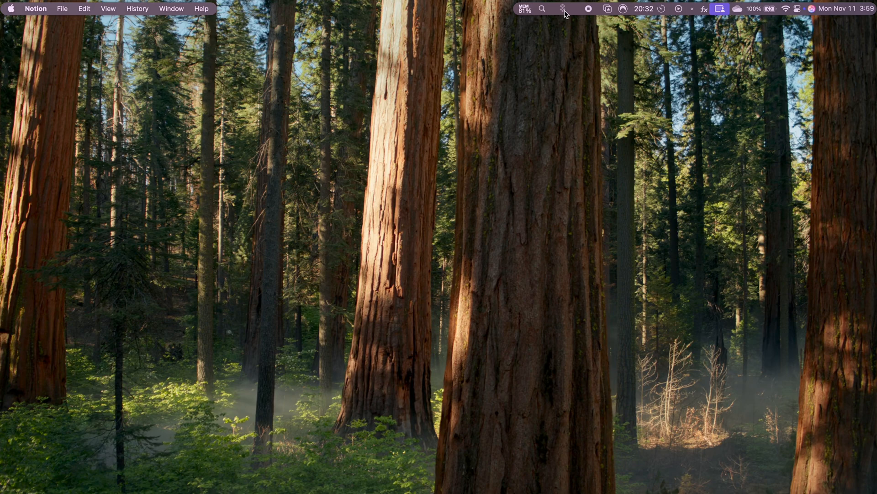
mouse_move(687, 15)
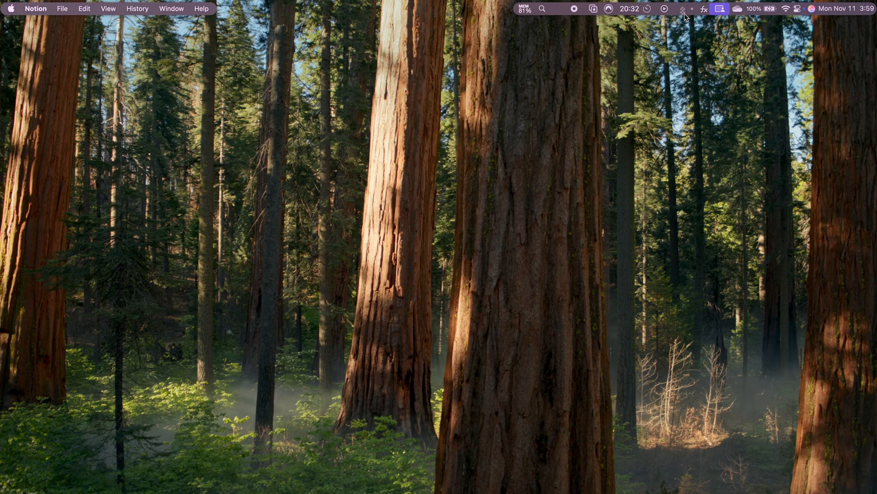
mouse_move(654, 77)
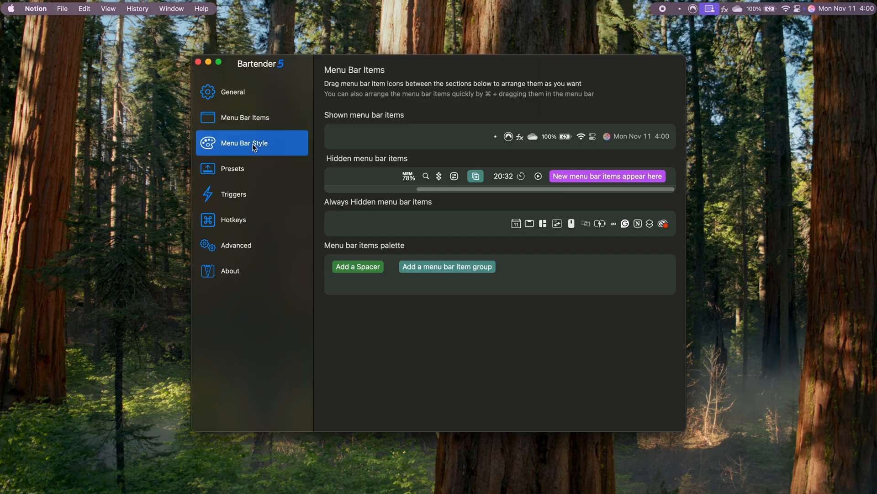
Show Menu Bar Style with the colour wheel picker and try rounded corners below the menu bar on and off
click(244, 143)
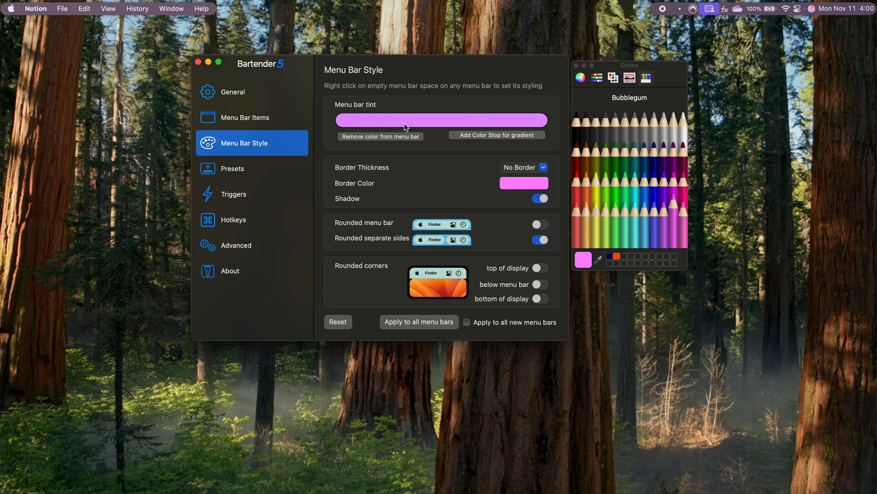
click(581, 77)
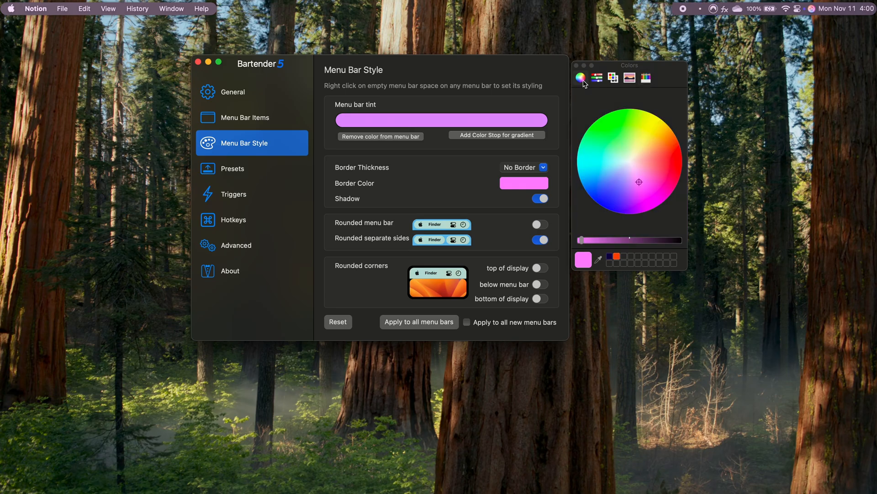
mouse_move(548, 251)
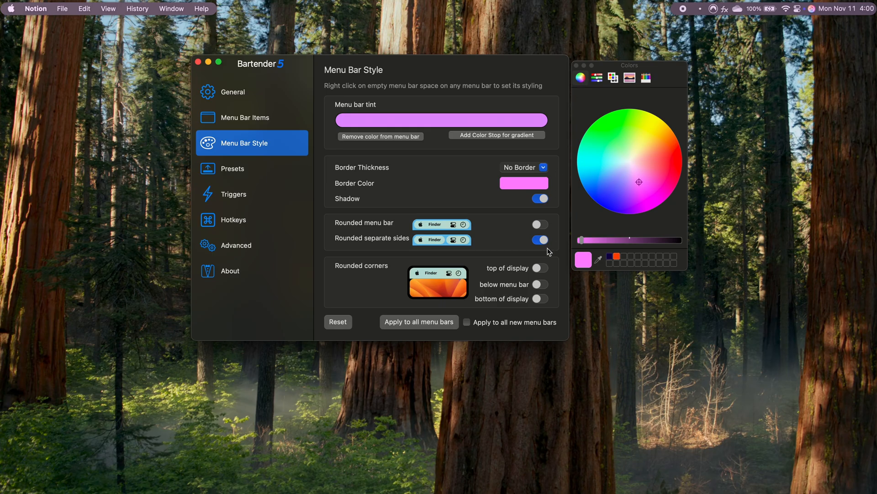
click(540, 284)
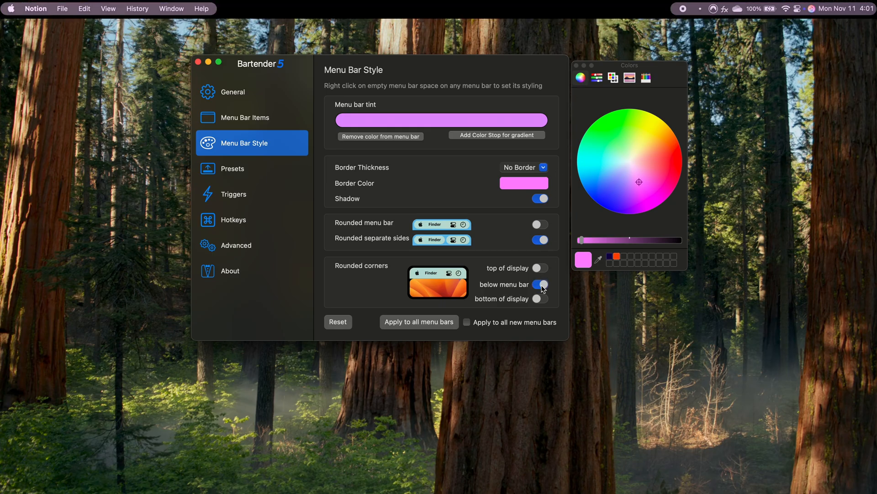
click(540, 284)
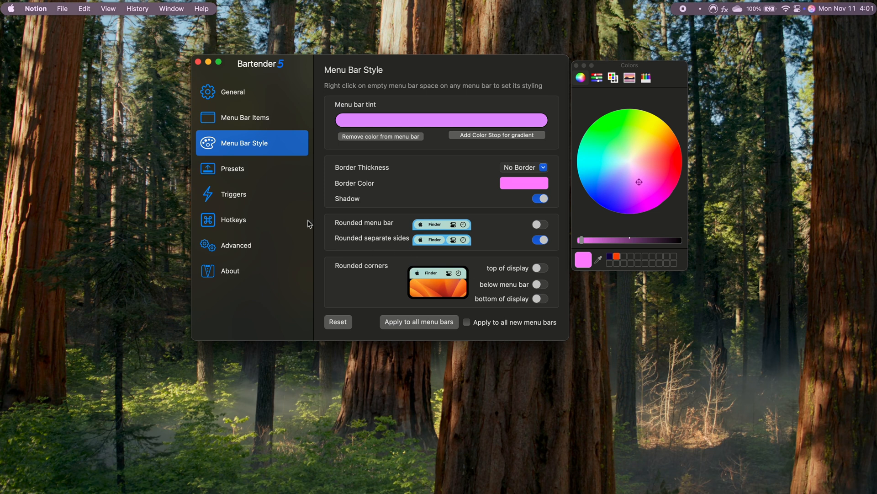
Bring up Bartender's Hotkeys settings listing the item-reveal and quick search shortcuts
click(233, 220)
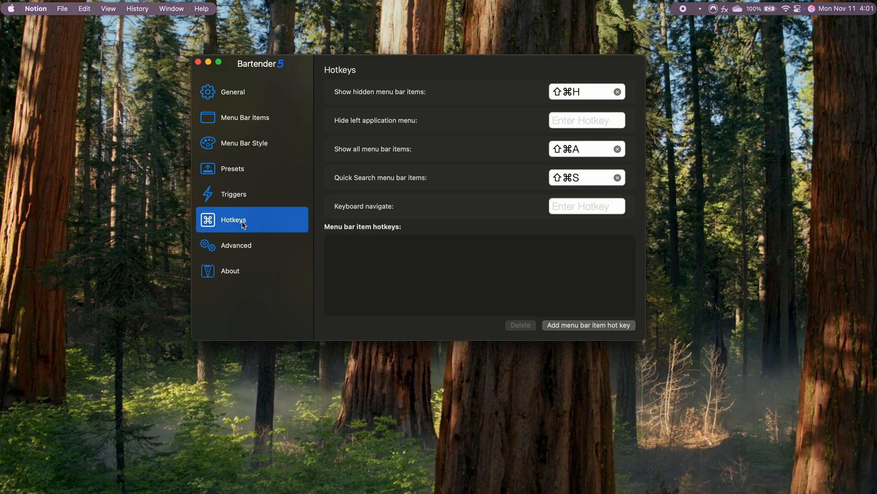
mouse_move(432, 272)
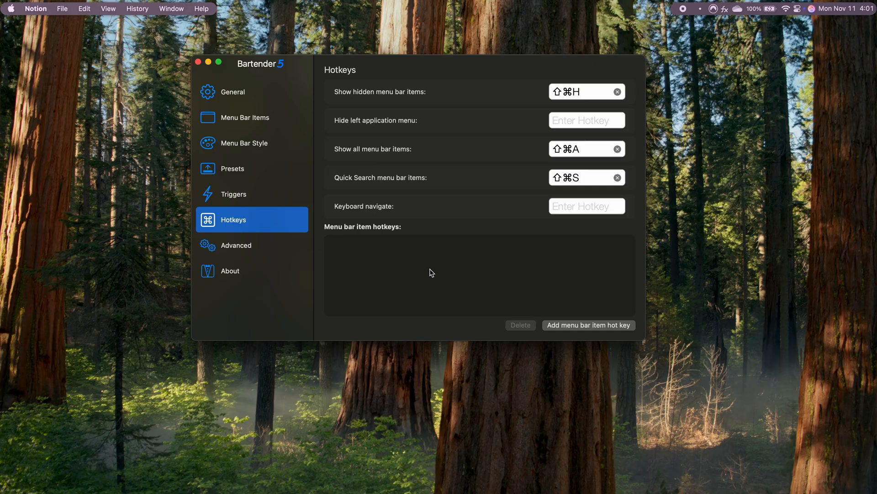
Bring up Bartender's quick search panel (Shift-Cmd-S) and scroll through the menu bar items list
click(589, 326)
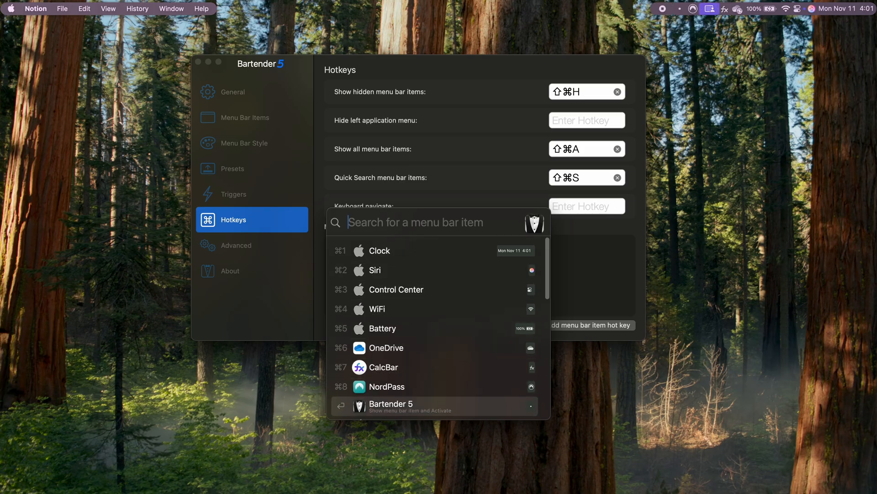
scroll(down, 3)
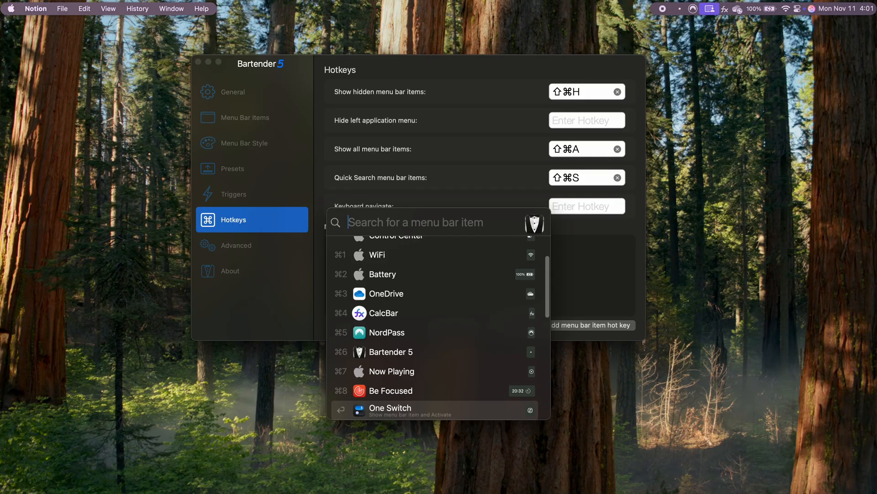
scroll(down, 3)
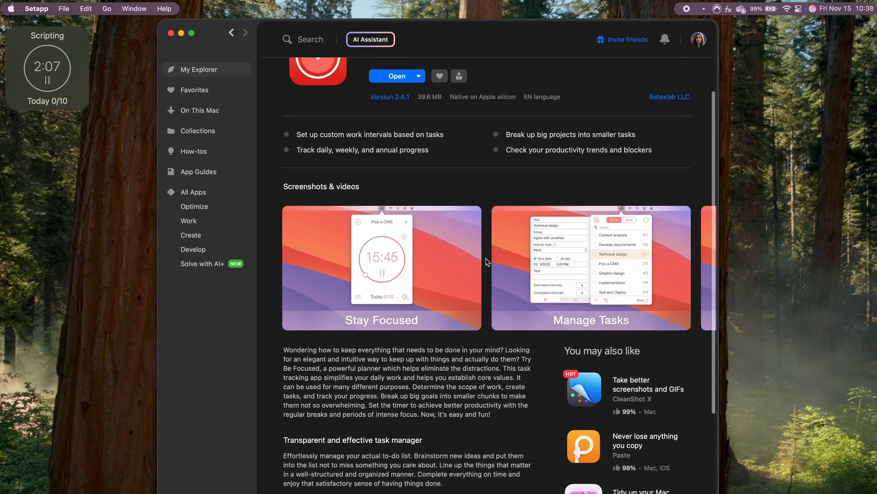
Scroll down the Be Focused listing through its screenshots and description
scroll(down, 3)
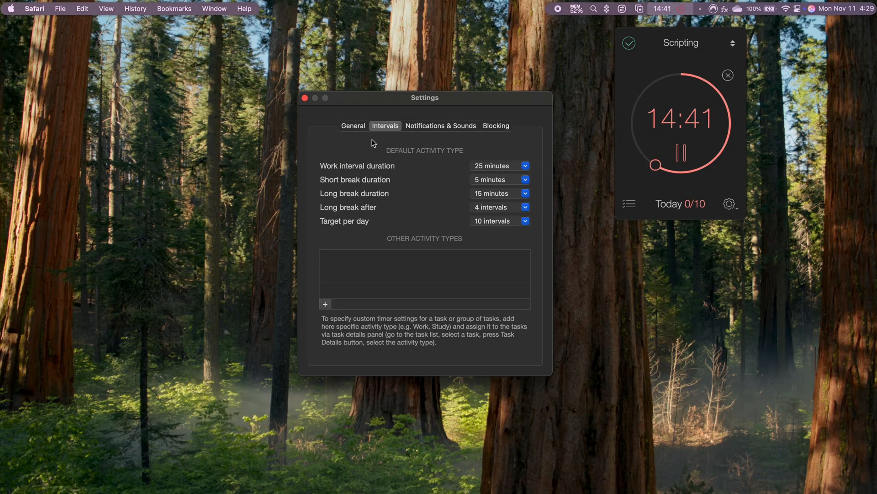
Review General and Intervals settings keeping the 25-minute work interval, then show the Blocking list of apps and sites
click(353, 125)
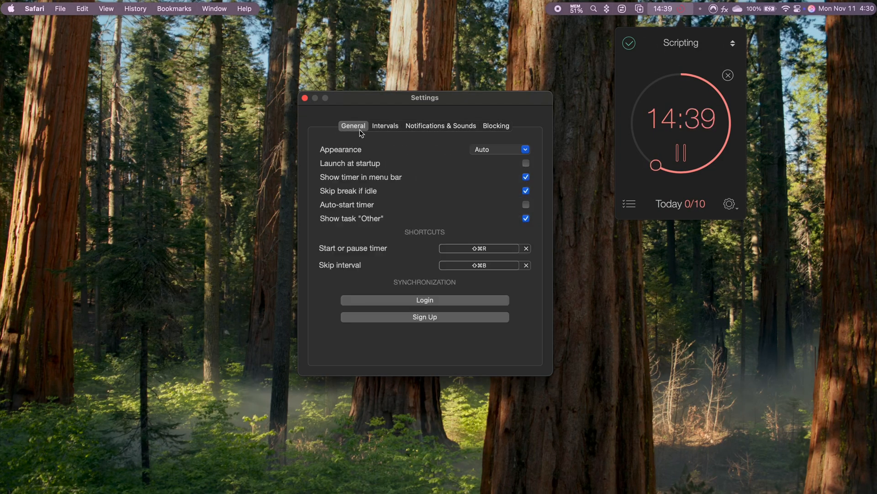
click(385, 126)
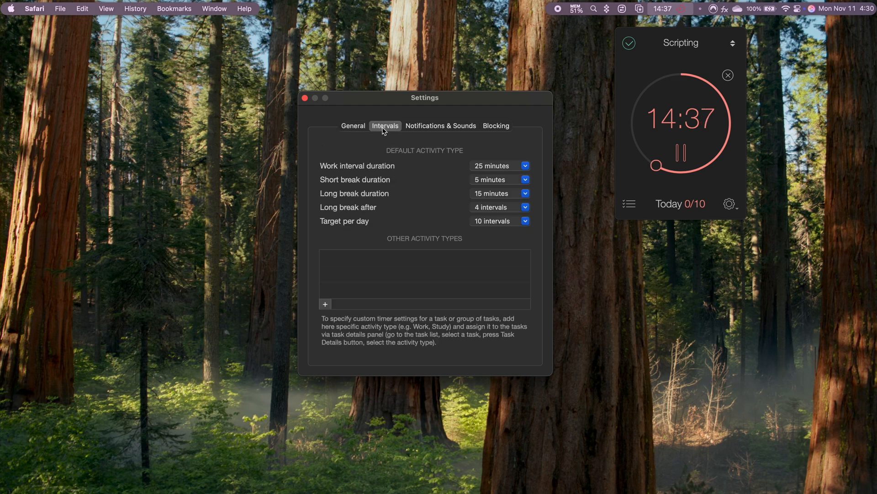
click(525, 165)
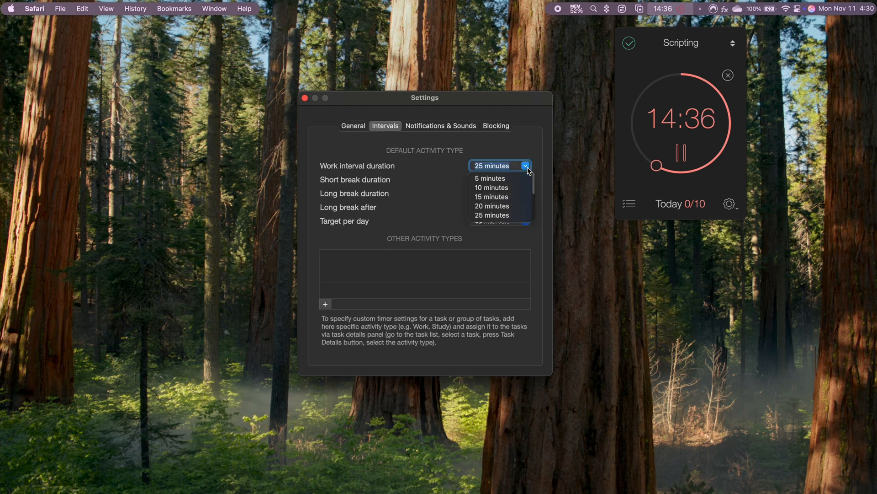
scroll(down, 3)
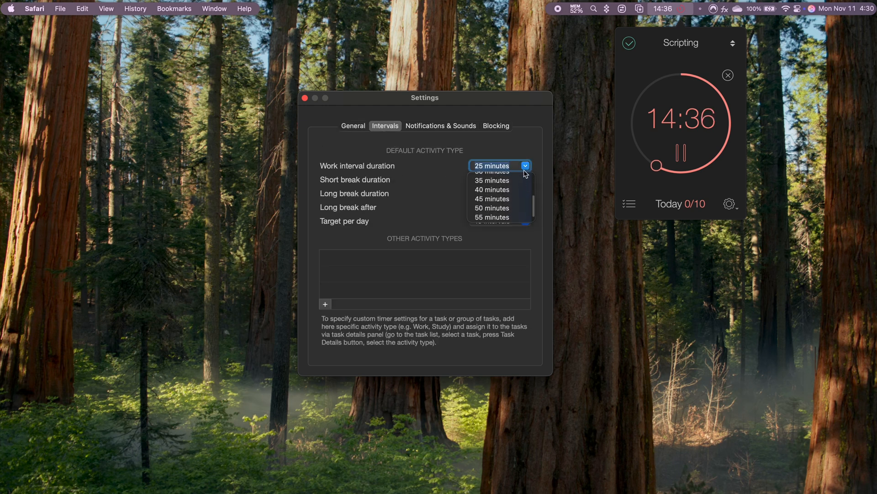
click(492, 165)
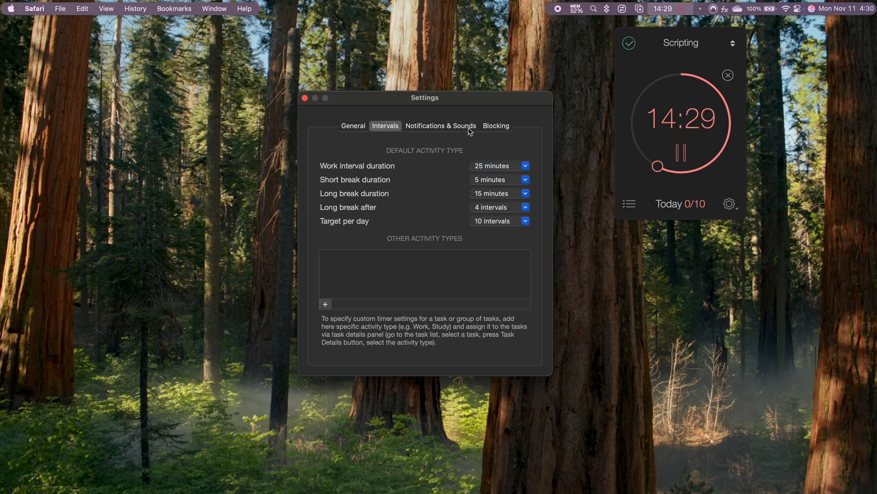
click(495, 125)
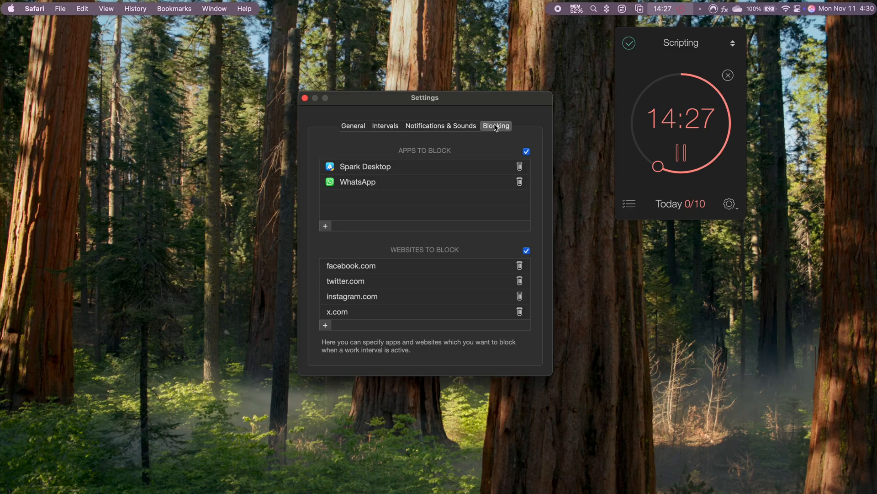
mouse_move(495, 293)
text(x.com)
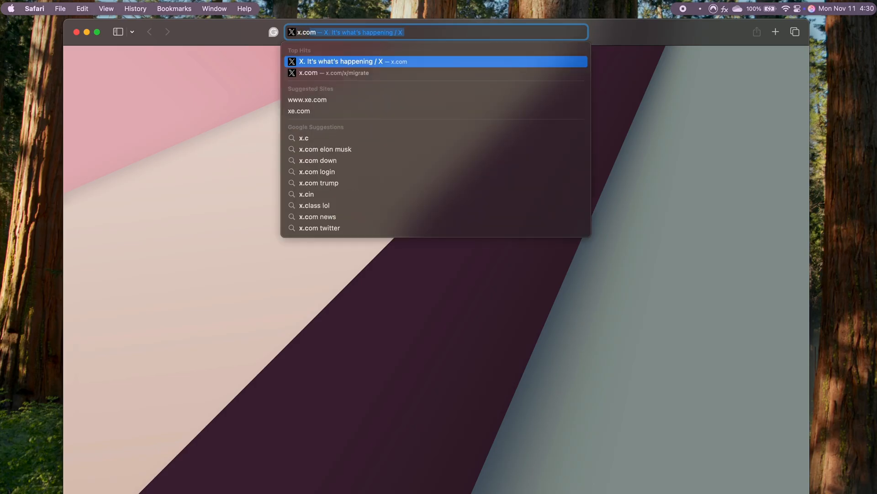
Load x.com from Safari's address bar to test the blocking
key(Return)
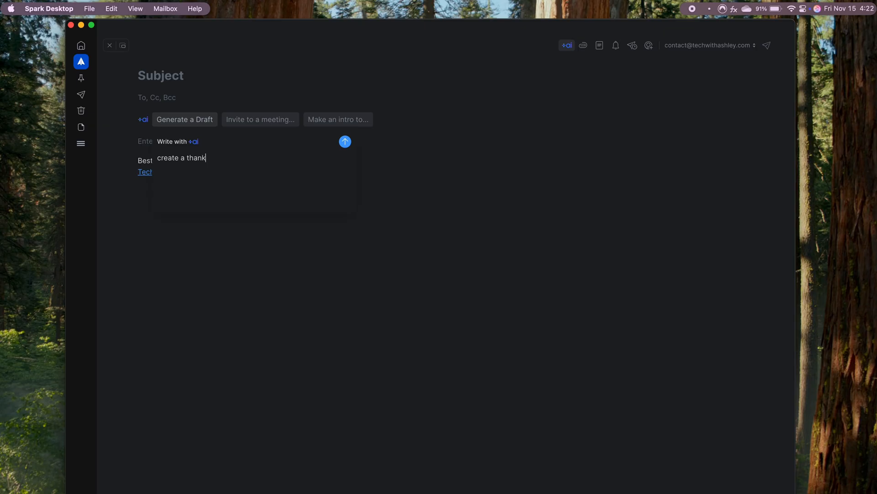
Generate a draft from the +AI prompt 'create a thank you email' and show the More +AI preferences menu
text(you email)
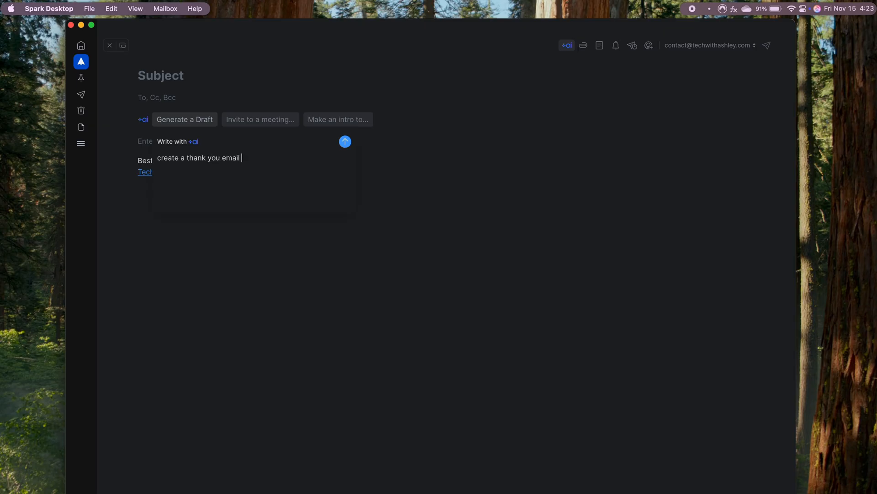
click(345, 142)
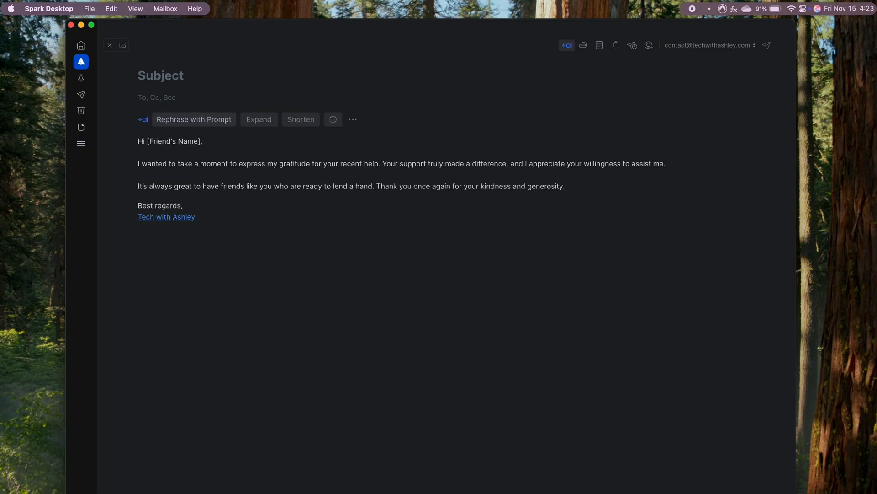
mouse_move(197, 127)
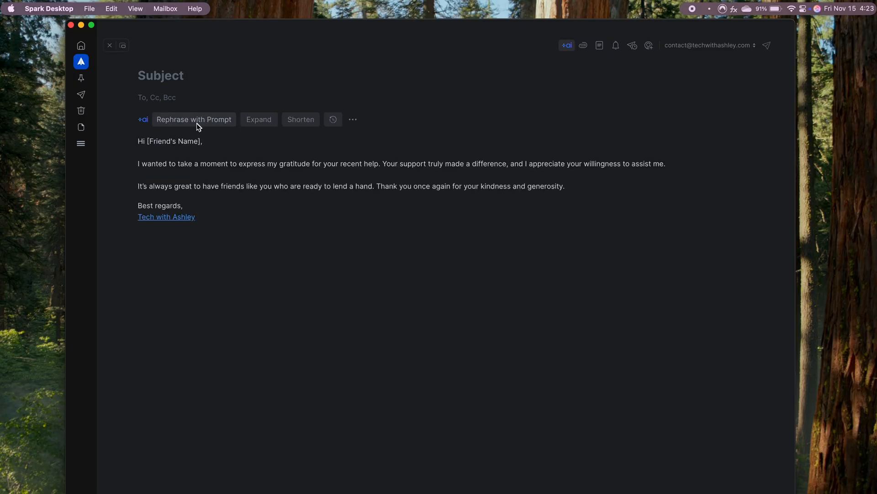
mouse_move(353, 119)
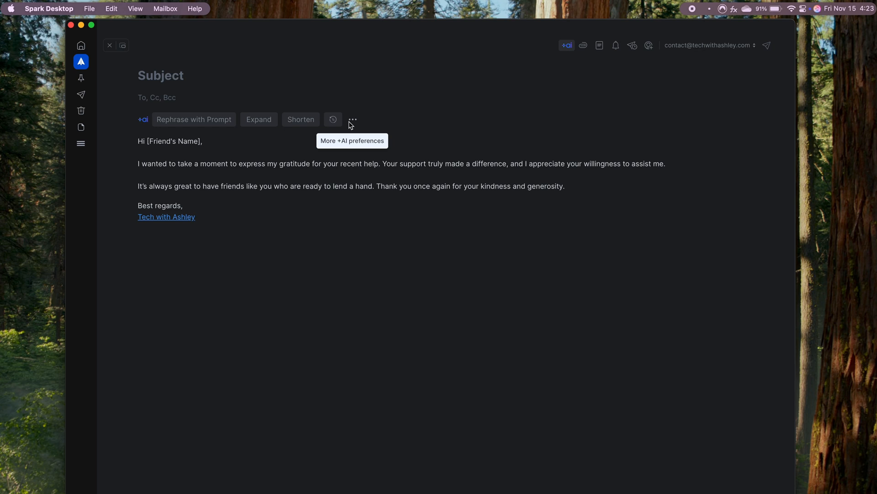
click(353, 118)
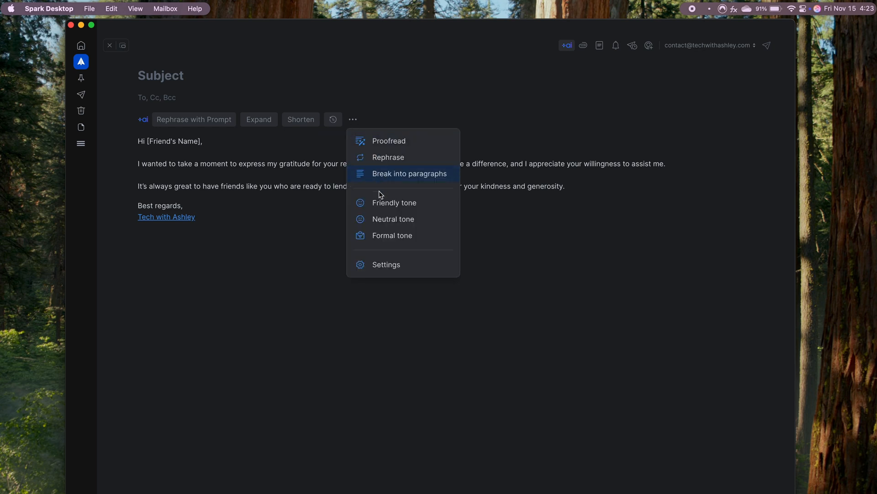
click(409, 173)
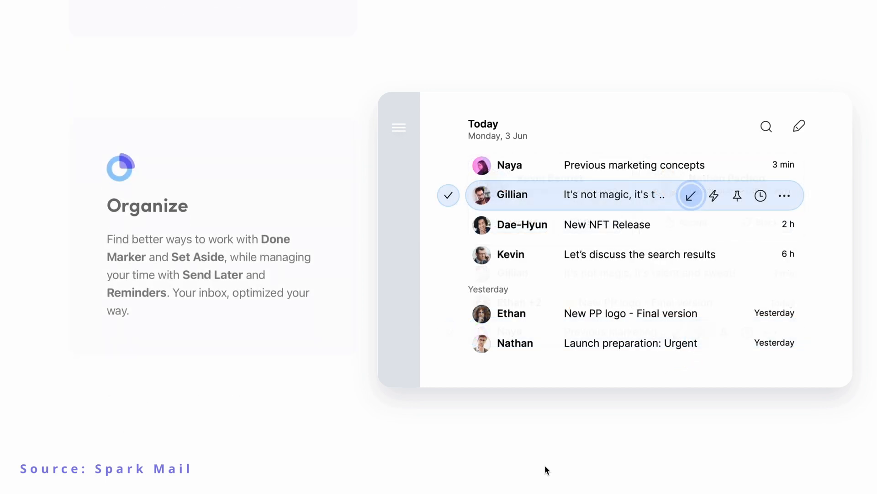
Scroll the Spark Mail homepage past Organize and Focus to the Spark +AI banner
click(691, 195)
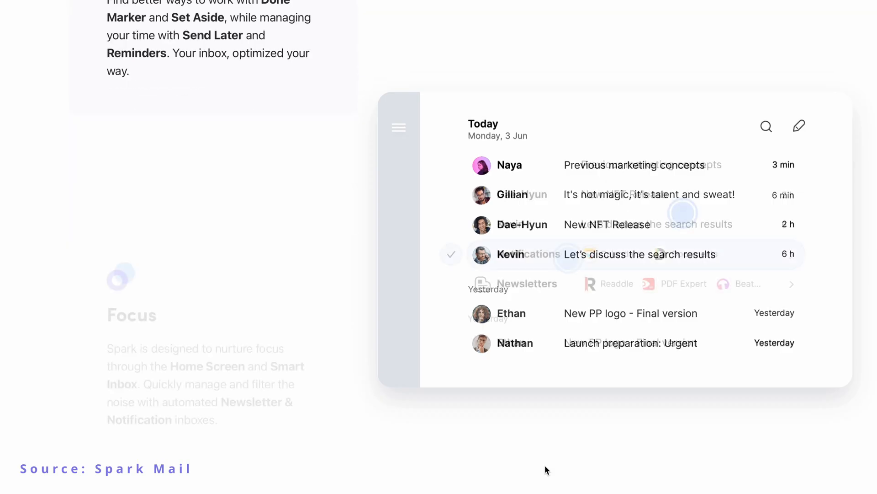
scroll(down, 3)
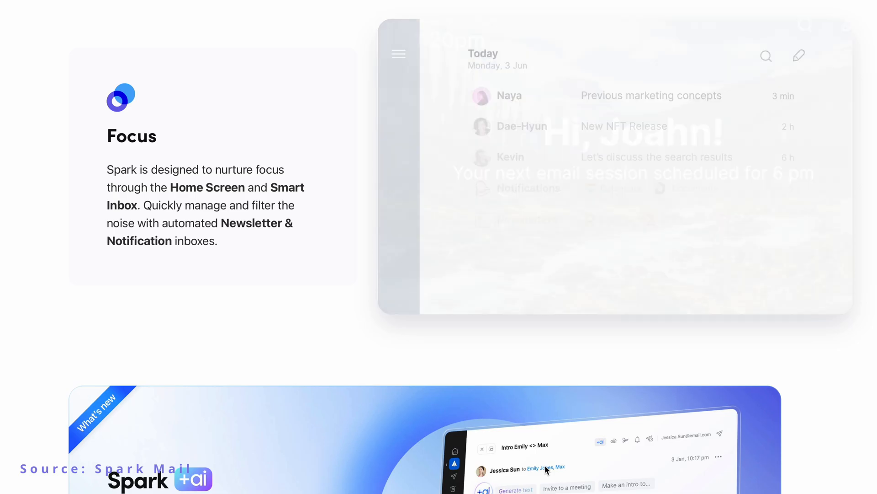
scroll(down, 3)
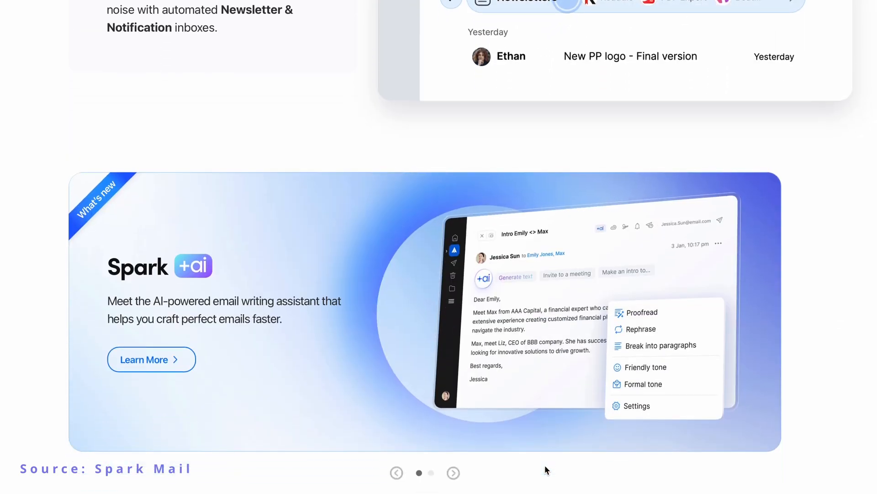
scroll(down, 3)
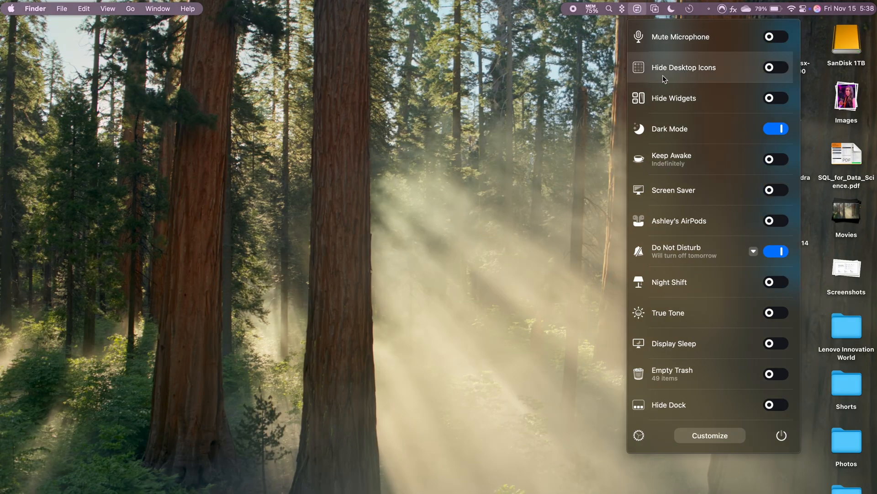
mouse_move(722, 77)
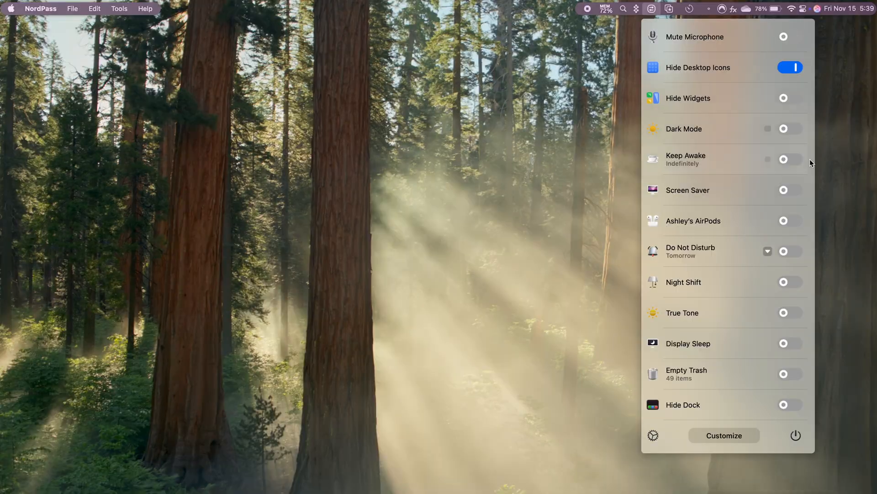
Switch Dark Mode back on and turn on Hide Desktop Icons in the One Switch panel
click(789, 128)
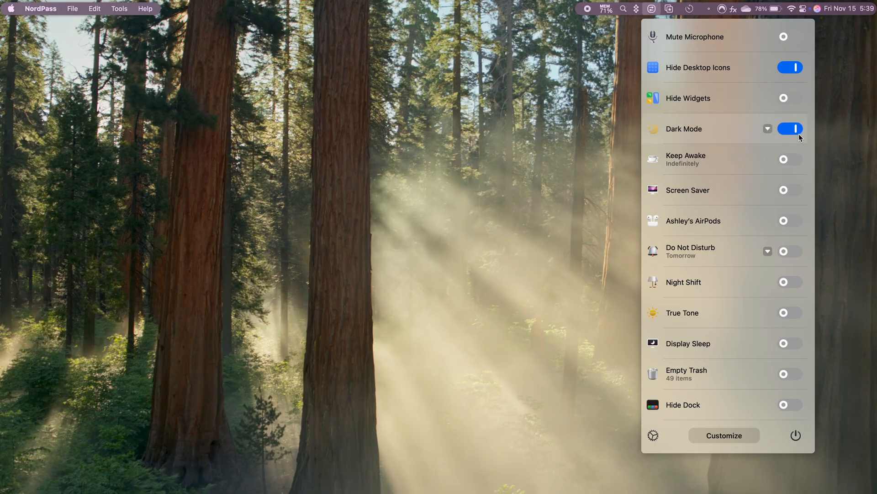
click(790, 251)
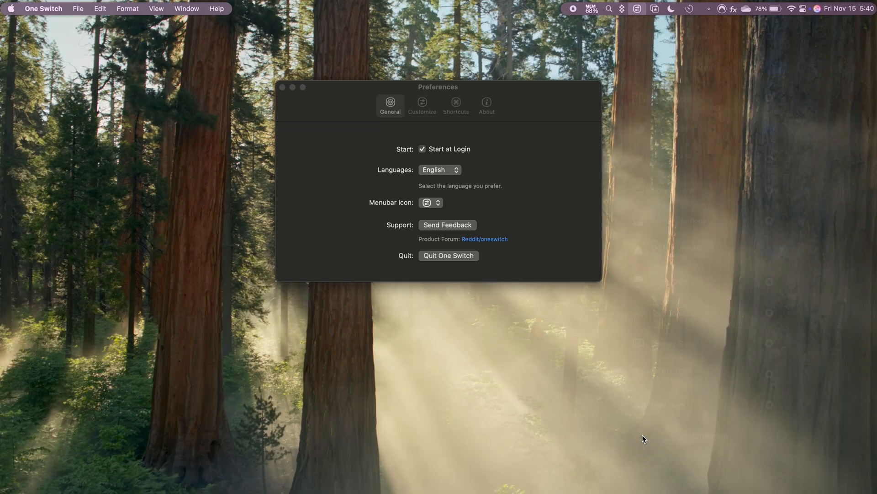
click(422, 104)
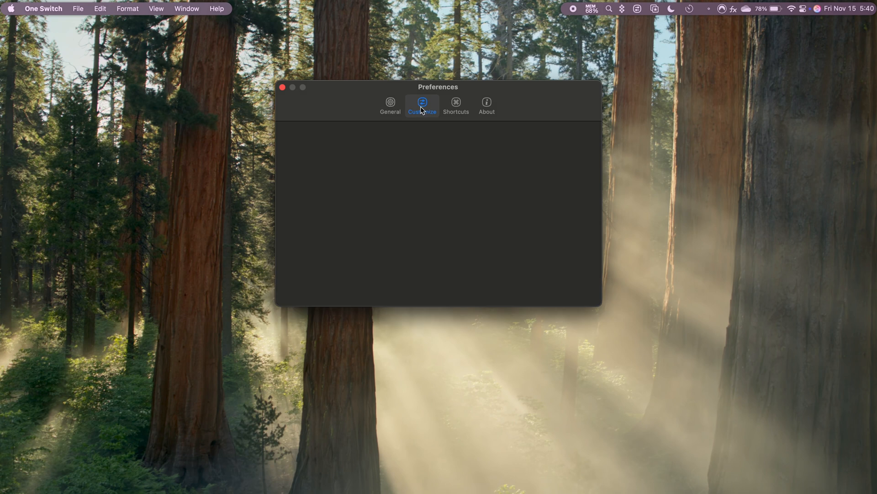
click(422, 105)
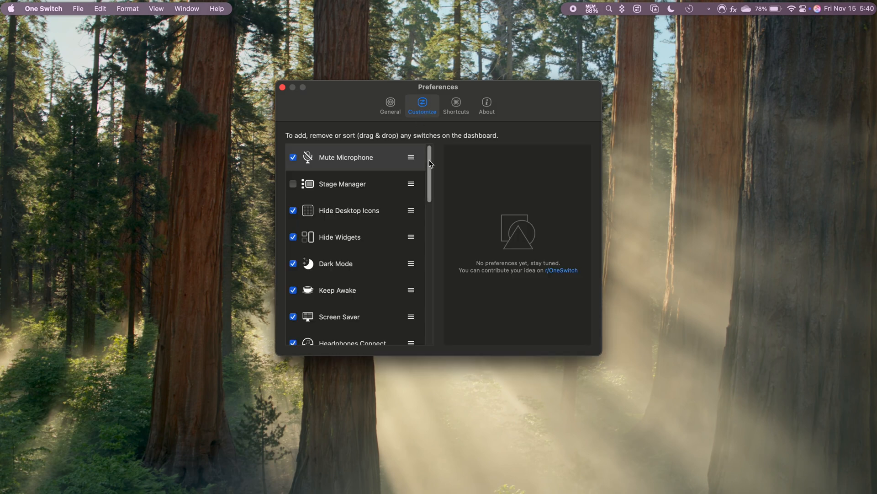
scroll(down, 3)
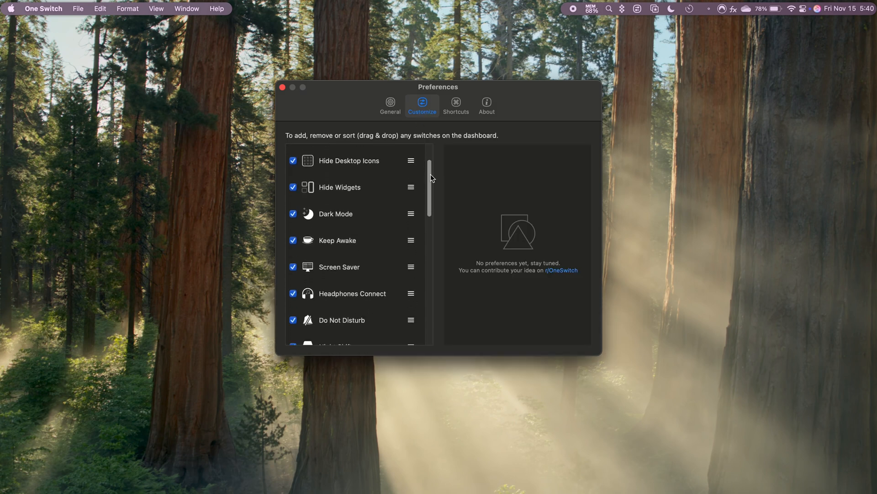
scroll(down, 3)
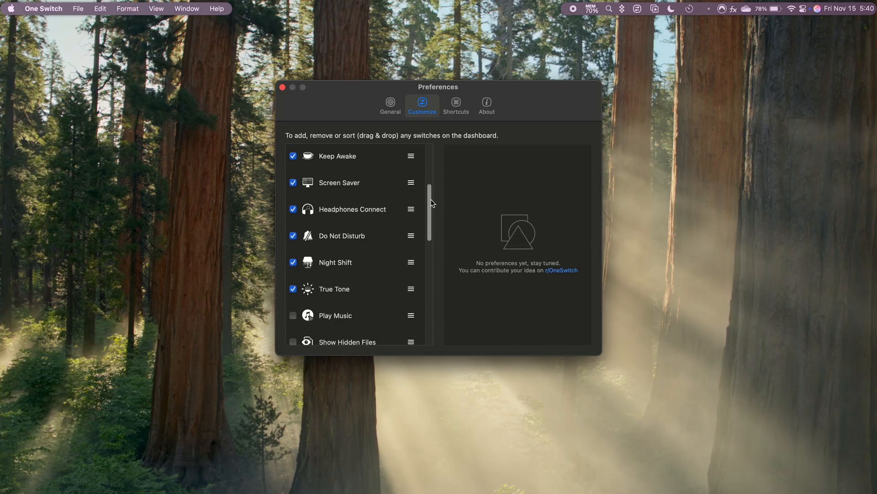
scroll(down, 3)
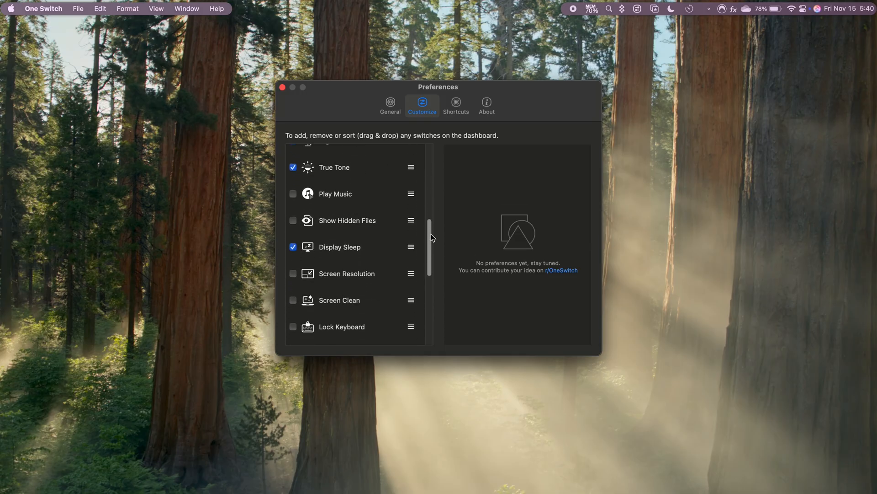
scroll(down, 3)
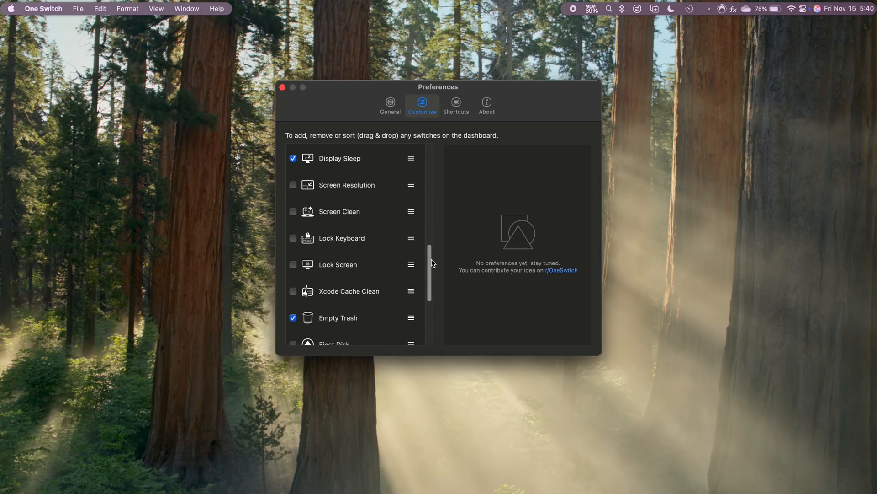
scroll(down, 3)
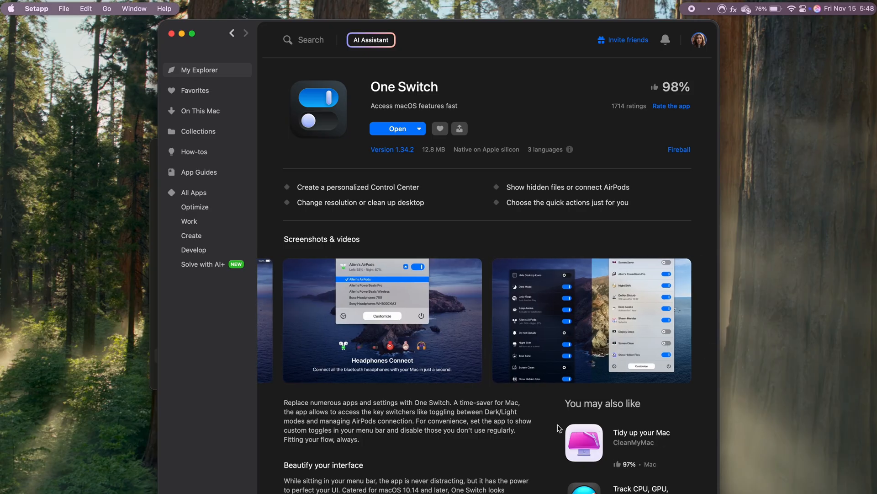
Scroll the One Switch page, then read down the Structured app page's feature description
scroll(down, 3)
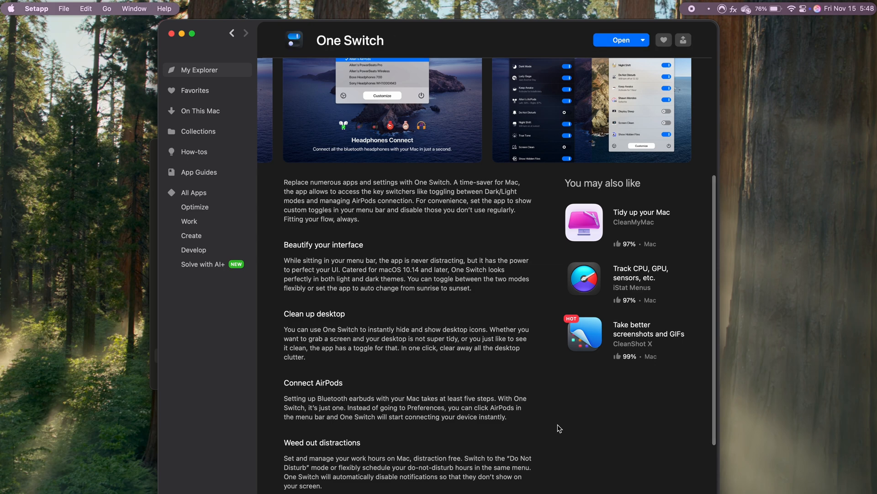
scroll(down, 3)
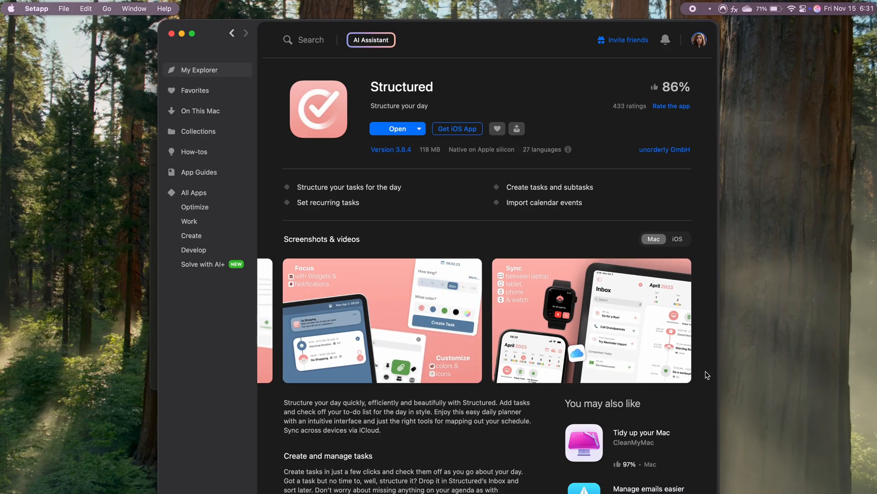
scroll(down, 3)
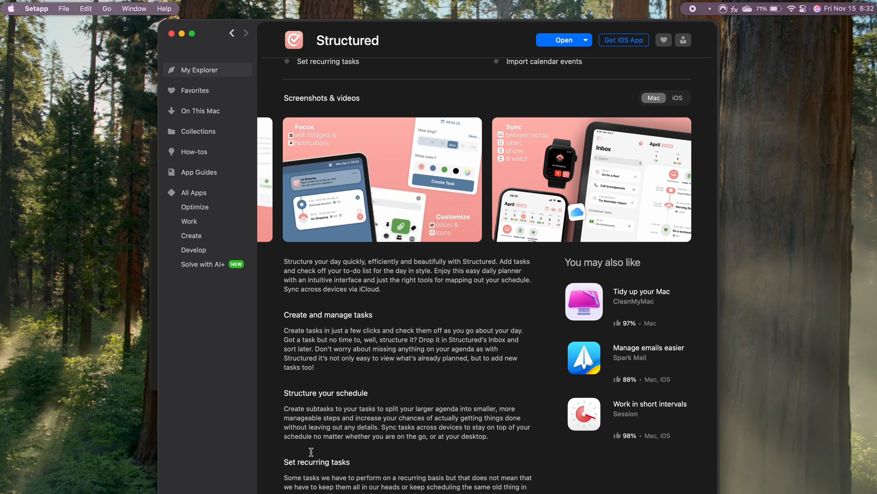
scroll(down, 3)
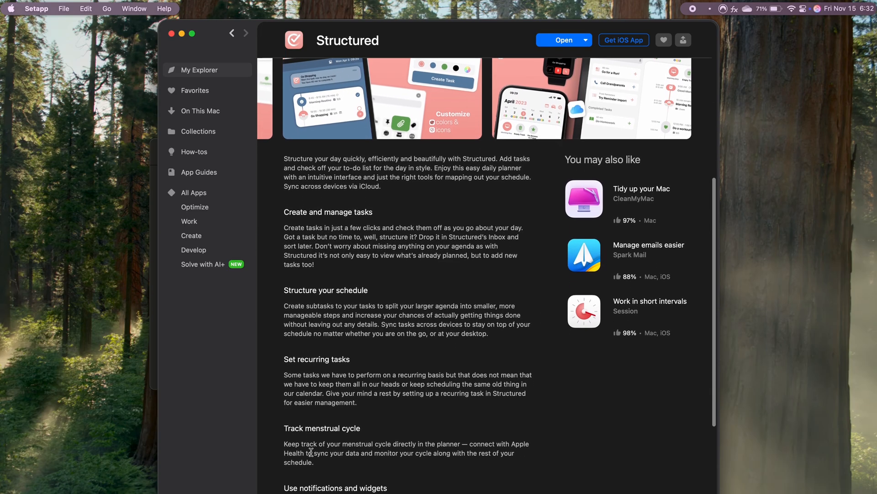
scroll(down, 3)
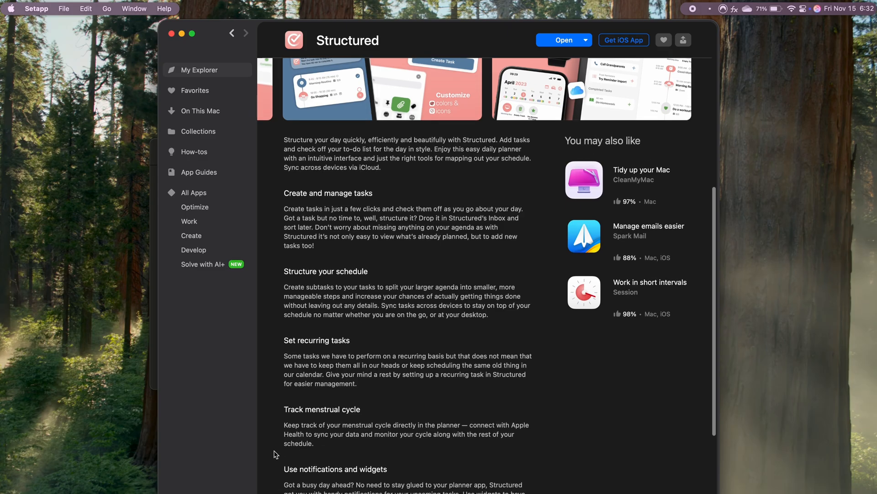
scroll(down, 3)
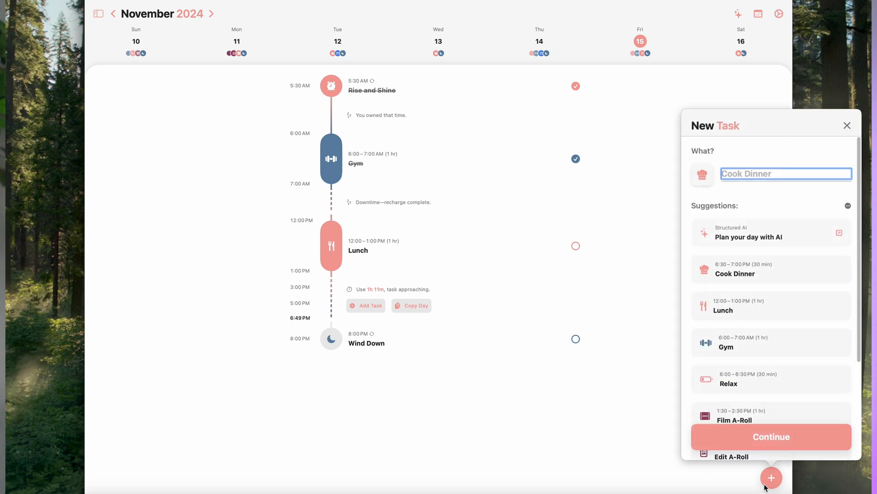
Name the task 'Work on Script', enable its alerts and create it on today's timeline
text(Work on)
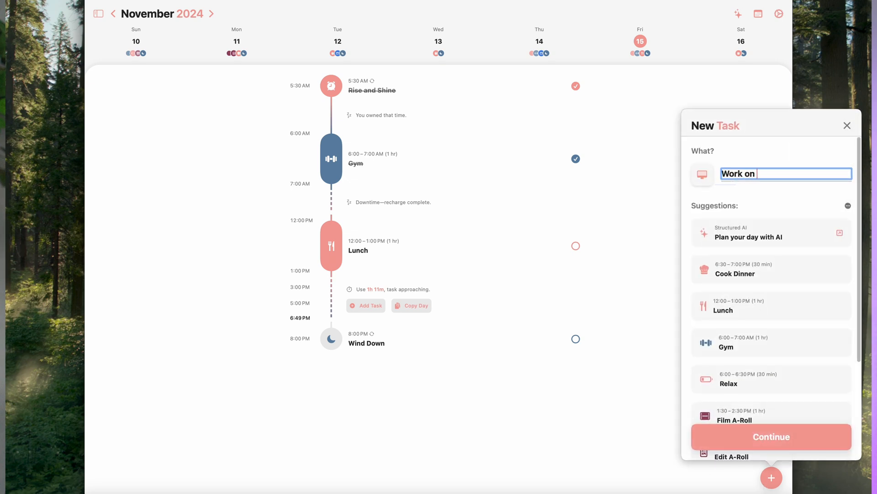
text(Scripts)
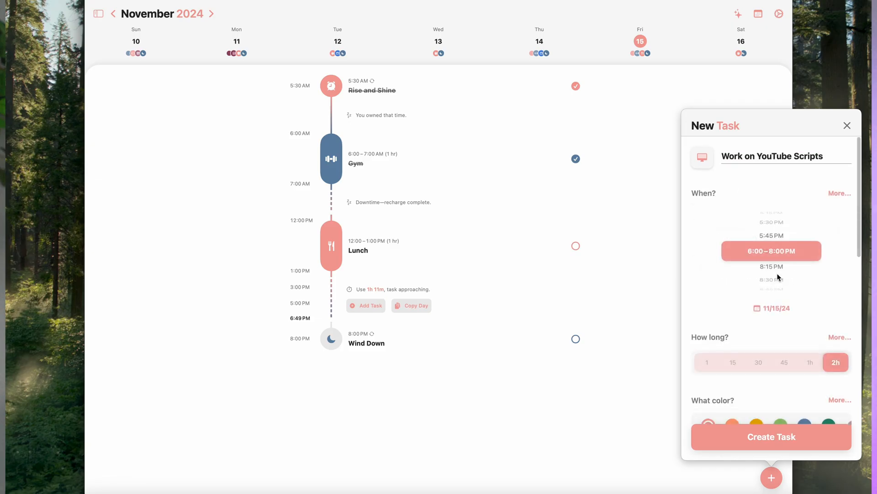
scroll(down, 3)
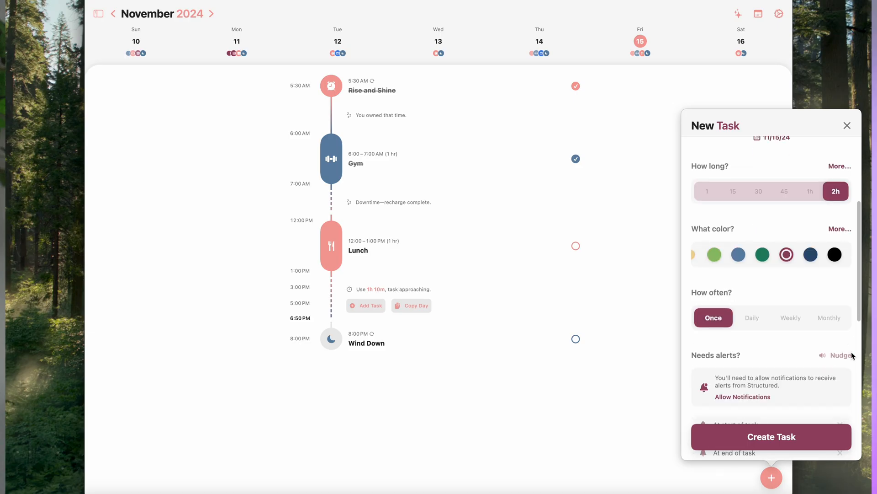
click(743, 397)
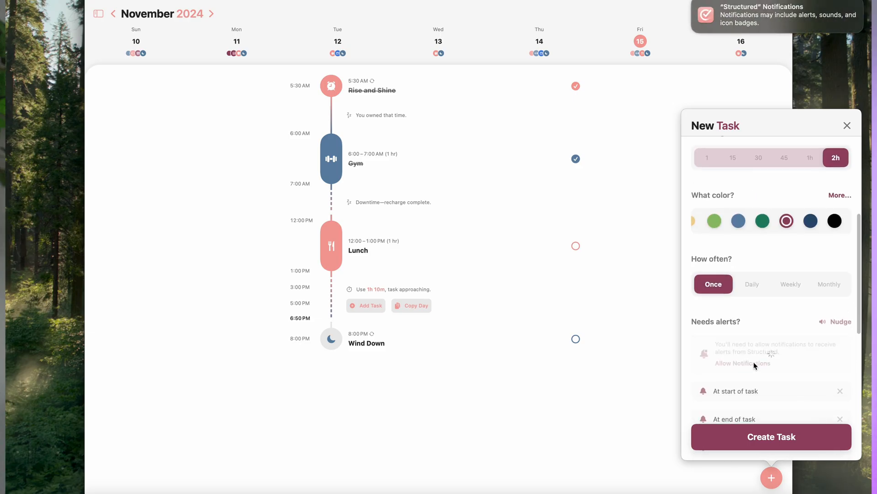
click(772, 436)
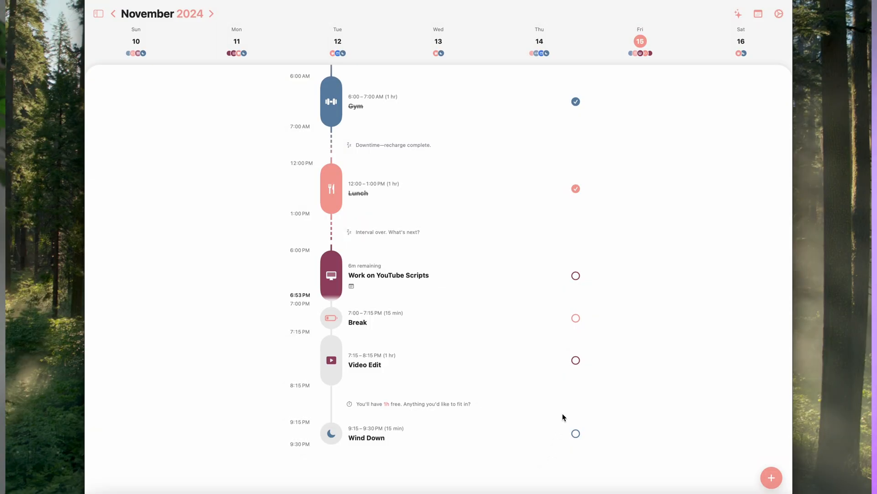
mouse_move(410, 282)
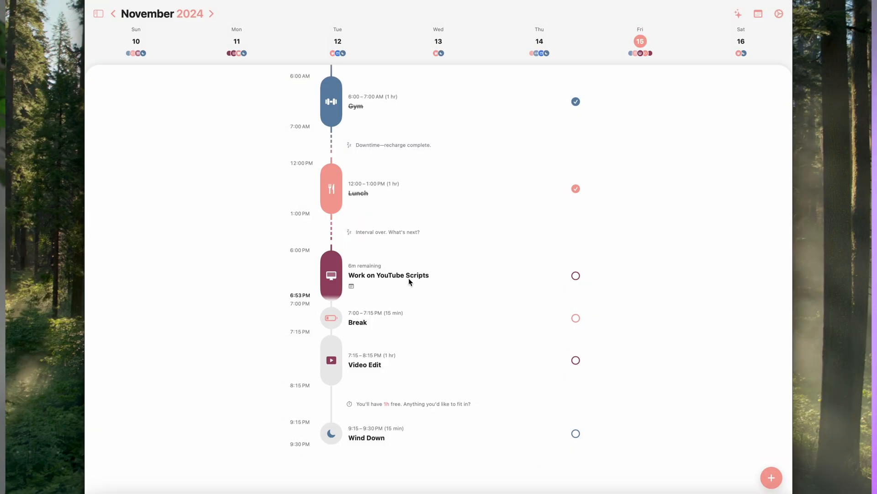
mouse_move(373, 317)
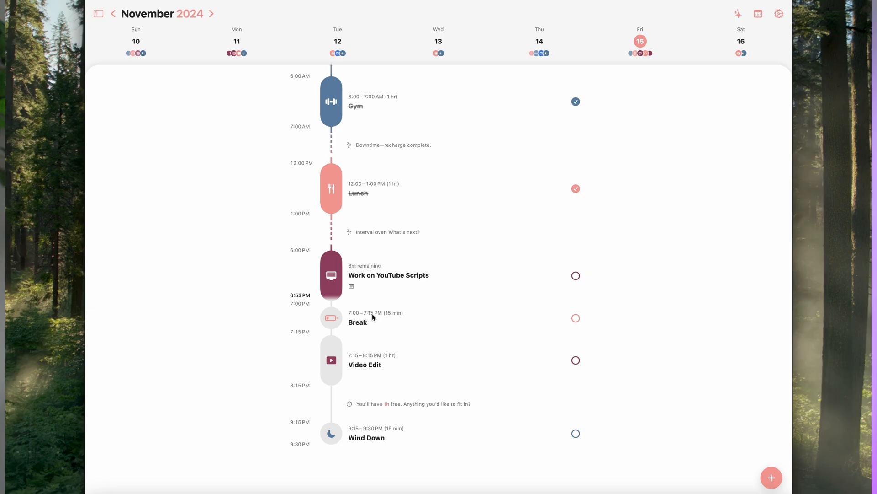
mouse_move(490, 307)
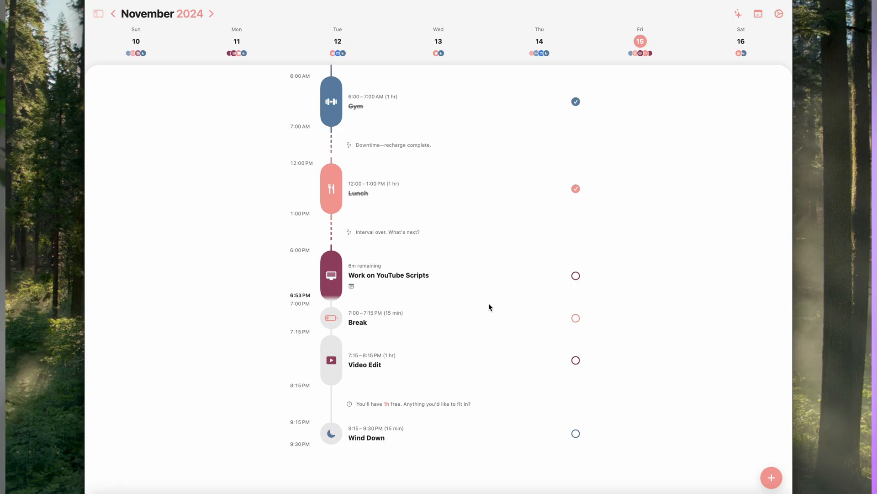
click(575, 276)
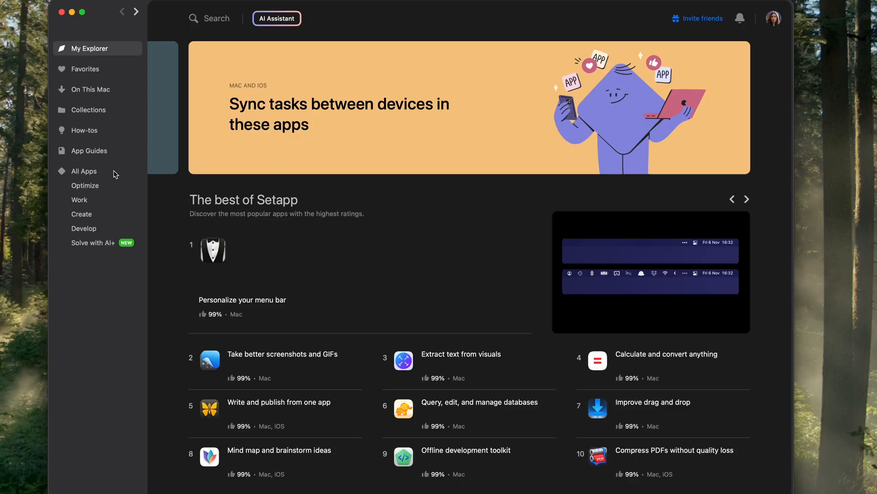
Step through All Apps, Optimize, Work, Create and Develop, landing on Solve with AI+
click(84, 171)
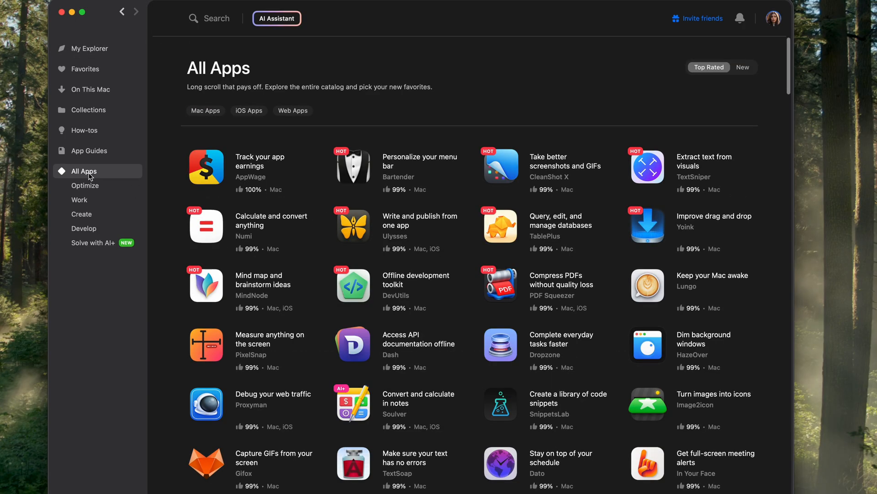
click(85, 186)
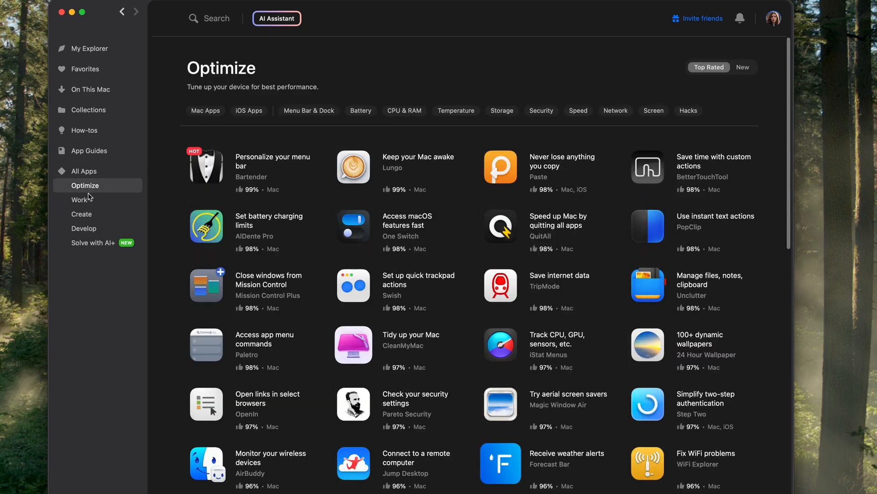
click(79, 199)
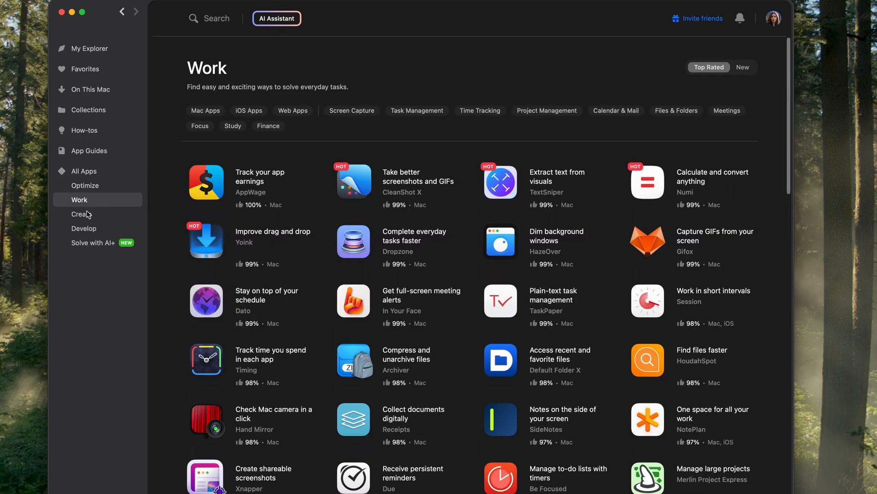
click(81, 213)
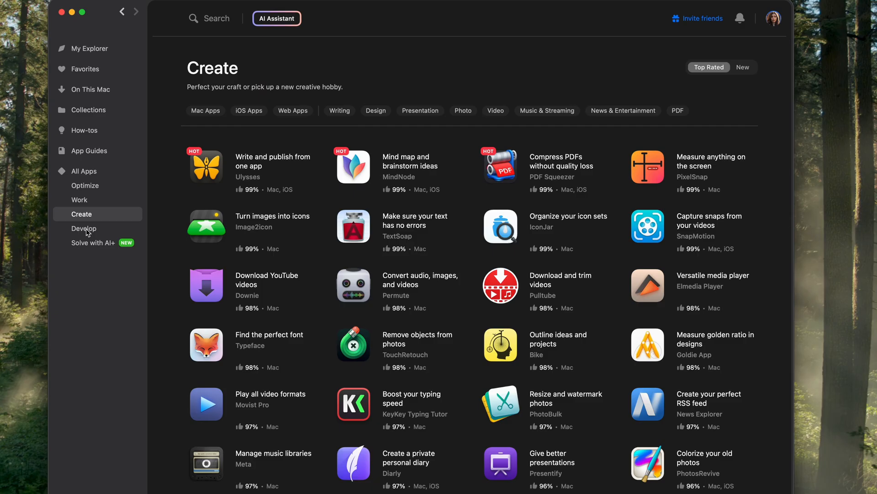
click(84, 229)
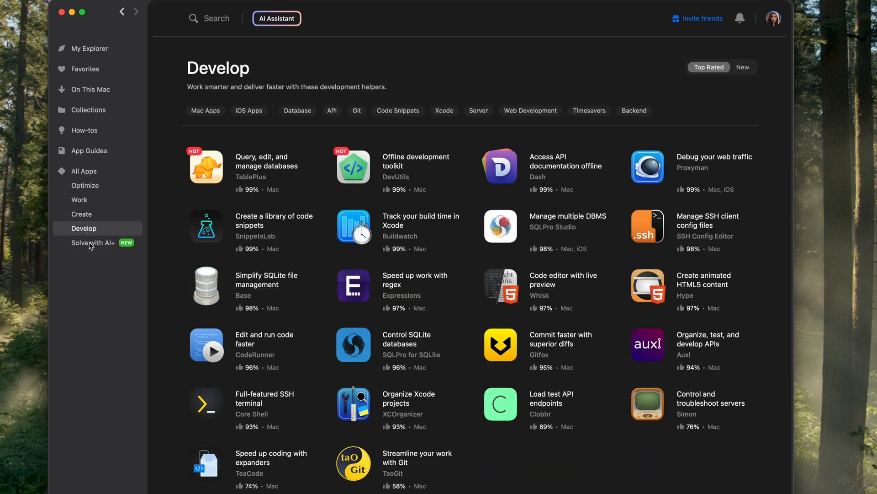
click(93, 244)
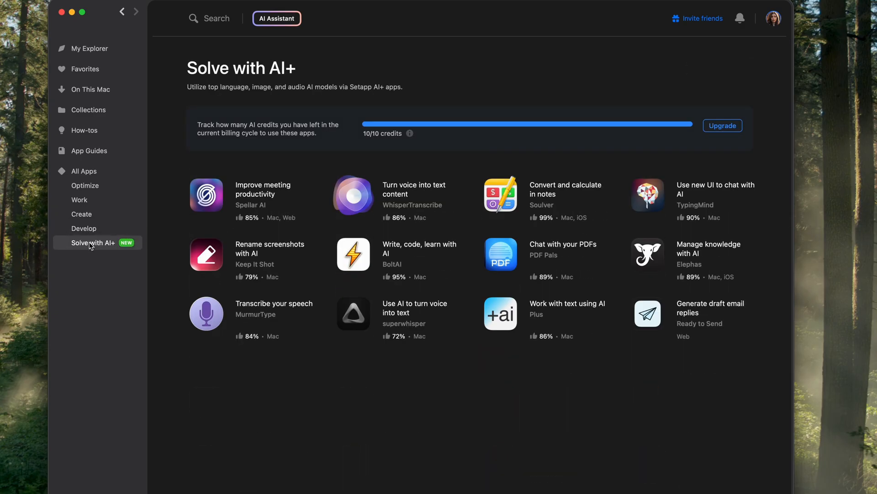